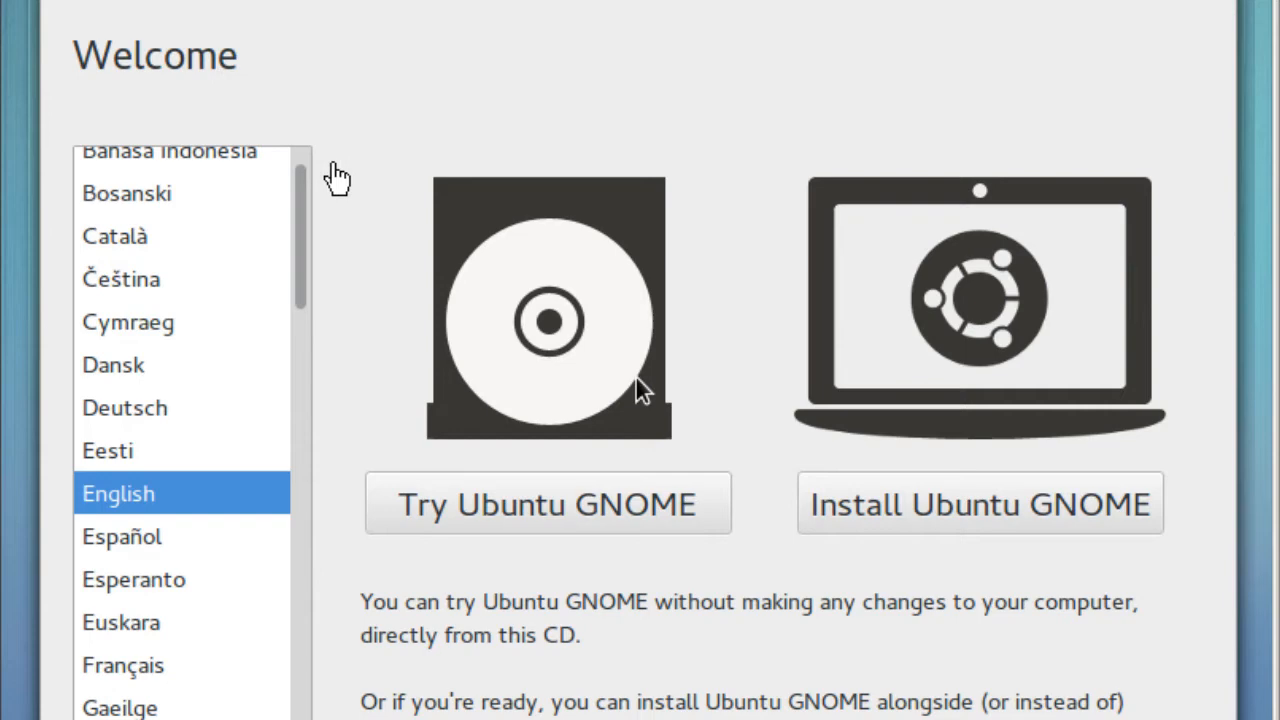
mouse_move(205, 500)
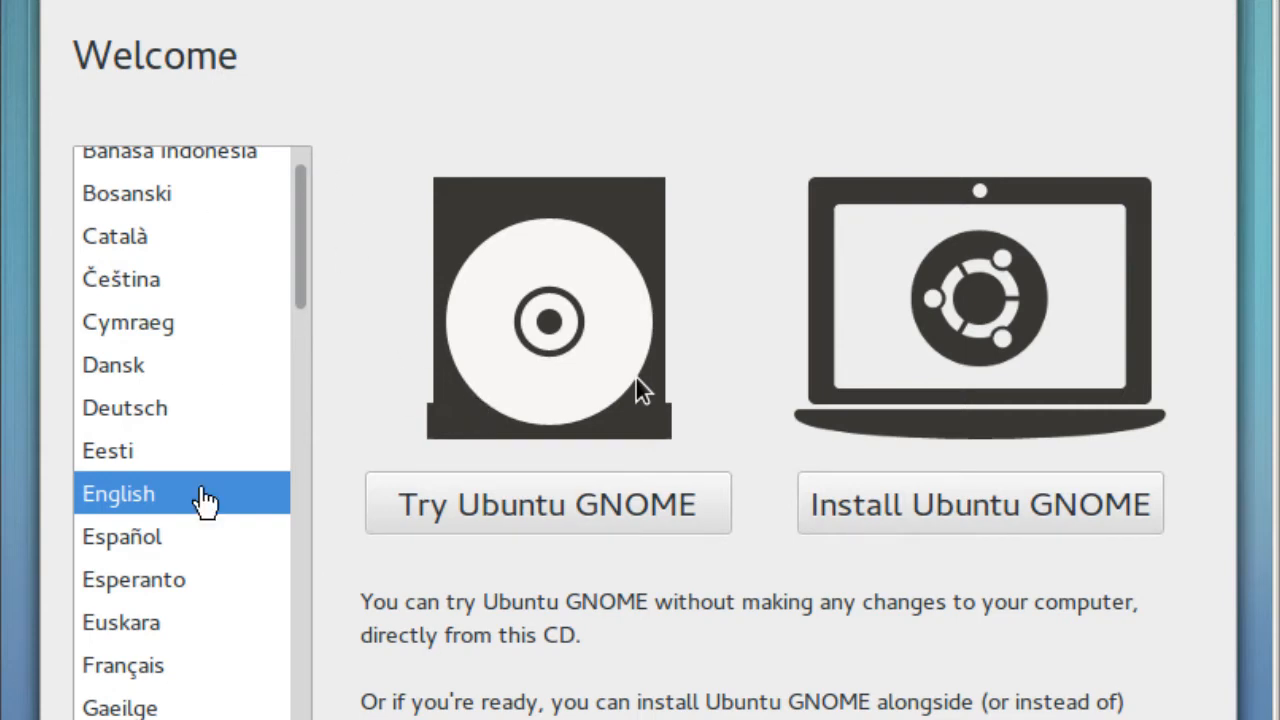
mouse_move(530, 305)
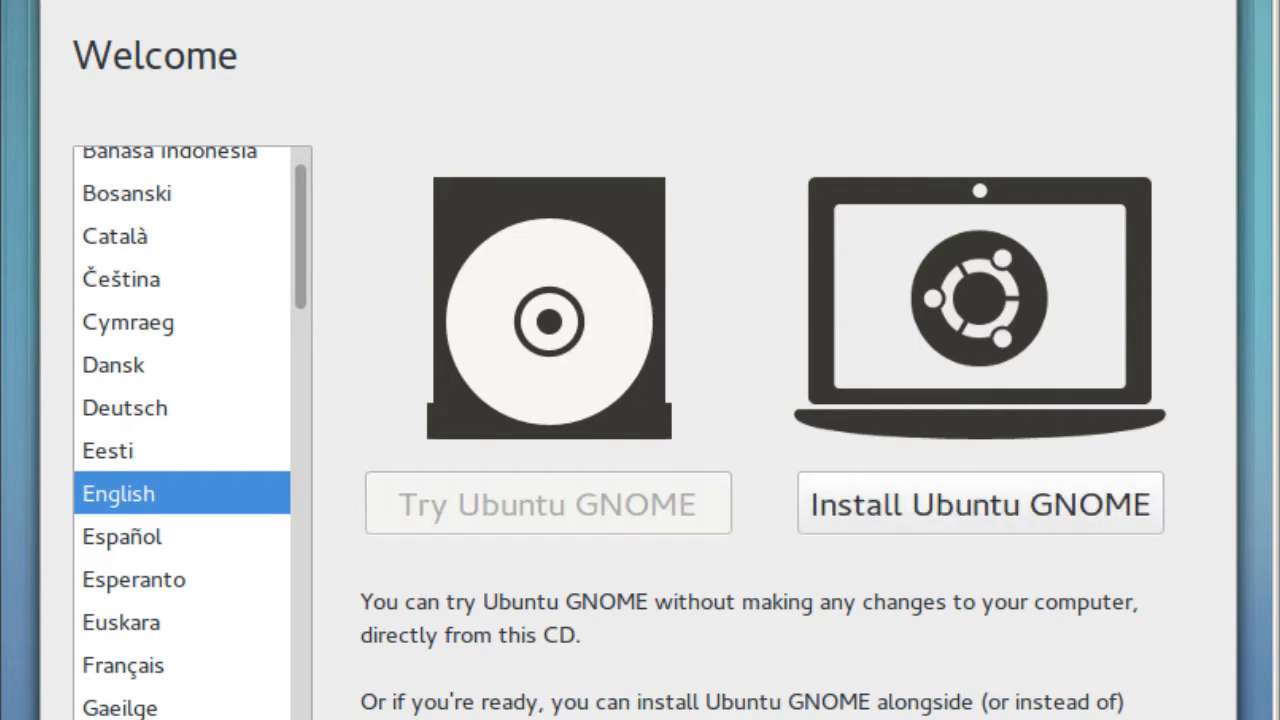
Step: Start the Ubuntu GNOME installation in English from the Welcome screen
left_click(979, 503)
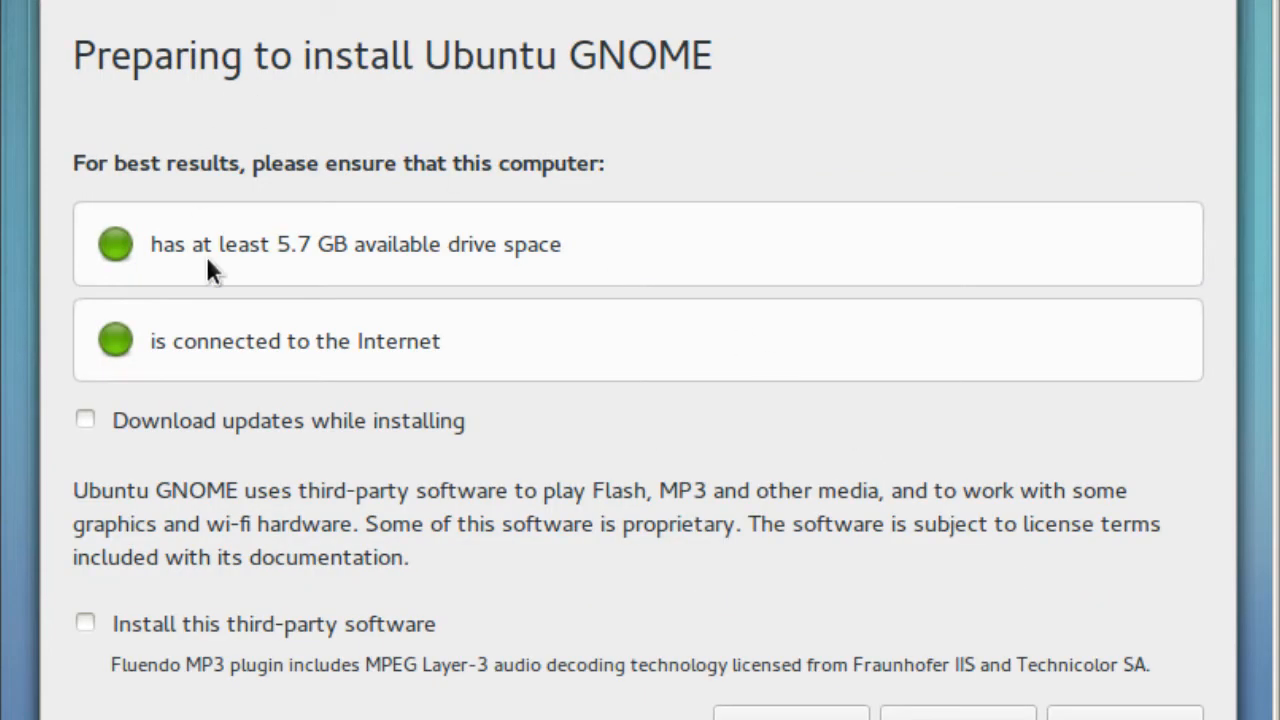
mouse_move(430, 243)
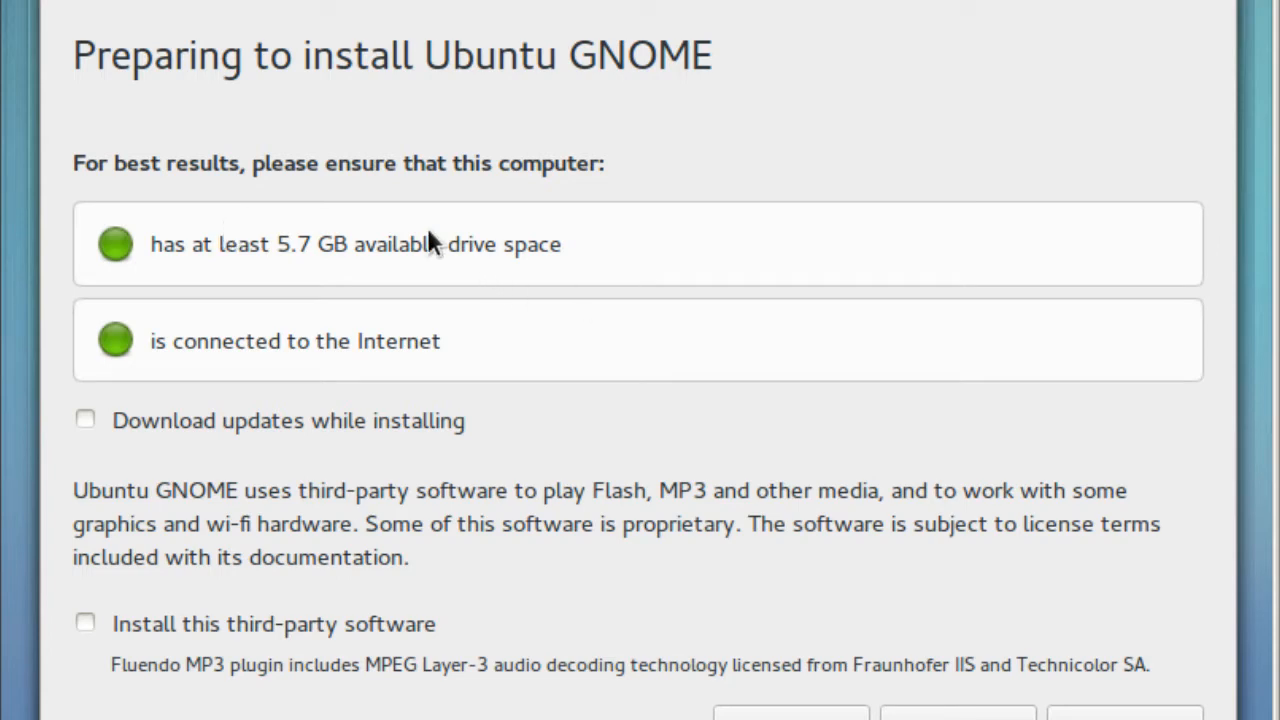
mouse_move(331, 277)
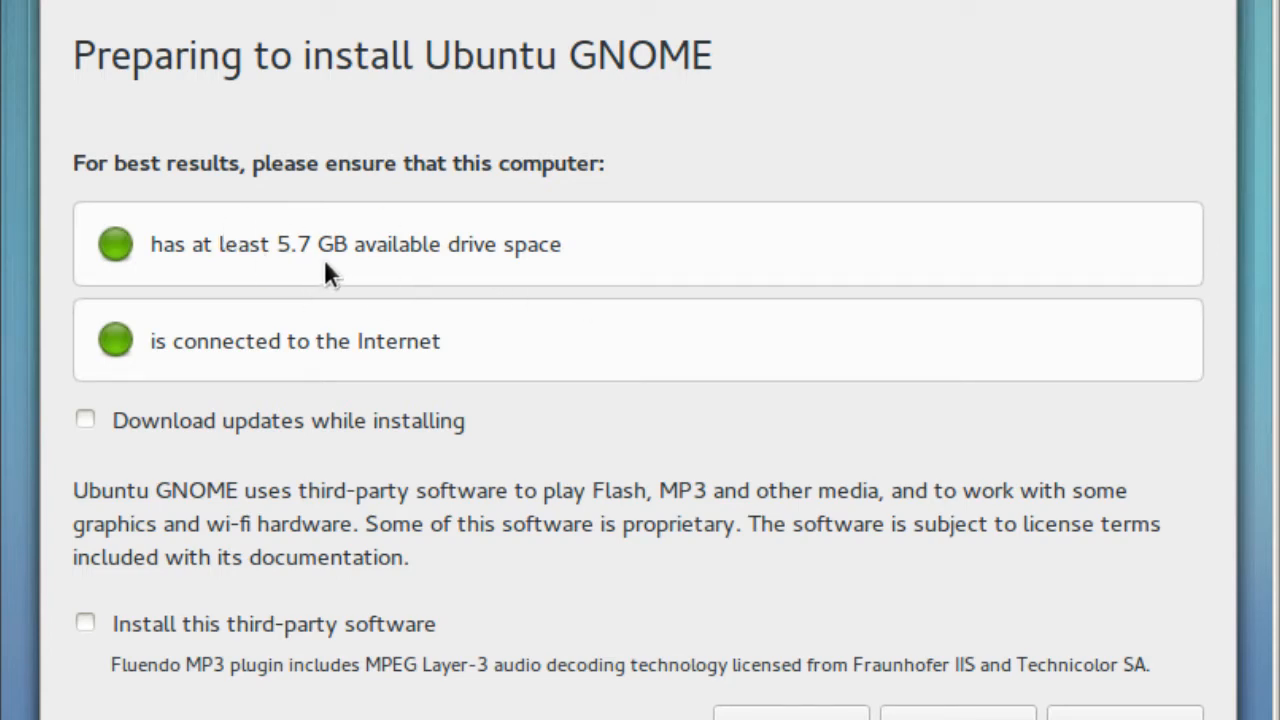
mouse_move(560, 265)
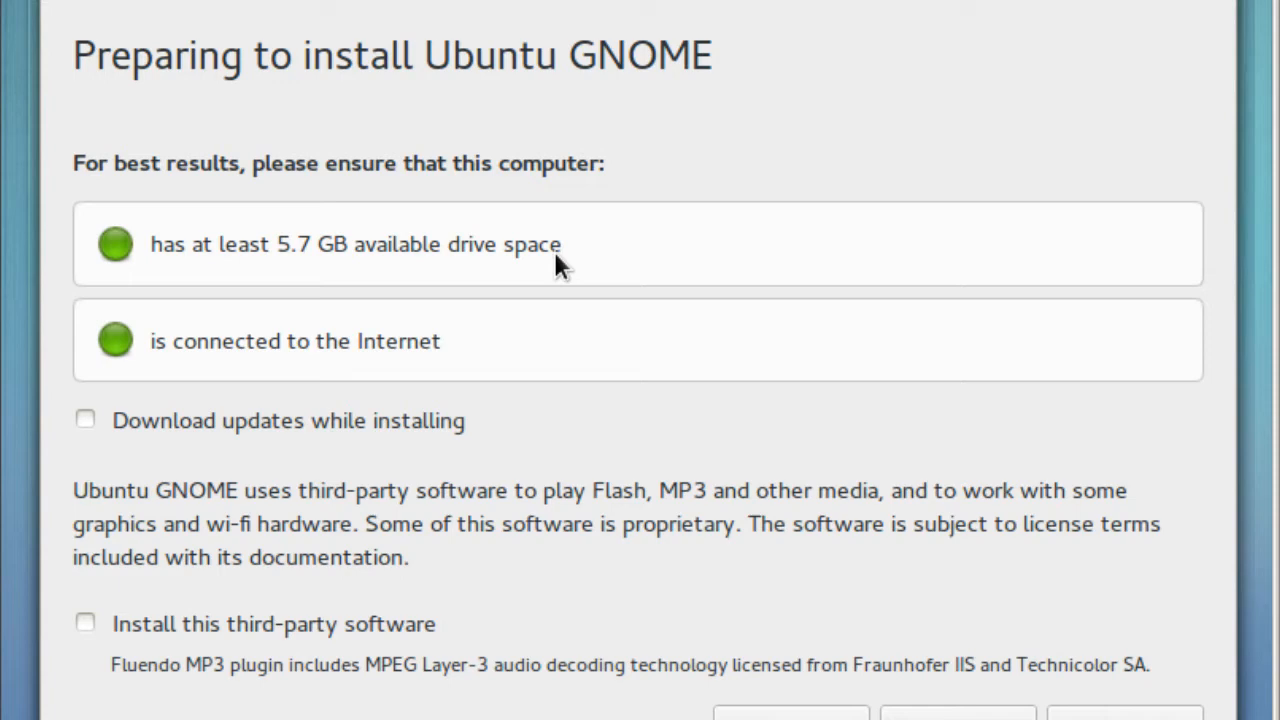
mouse_move(140, 332)
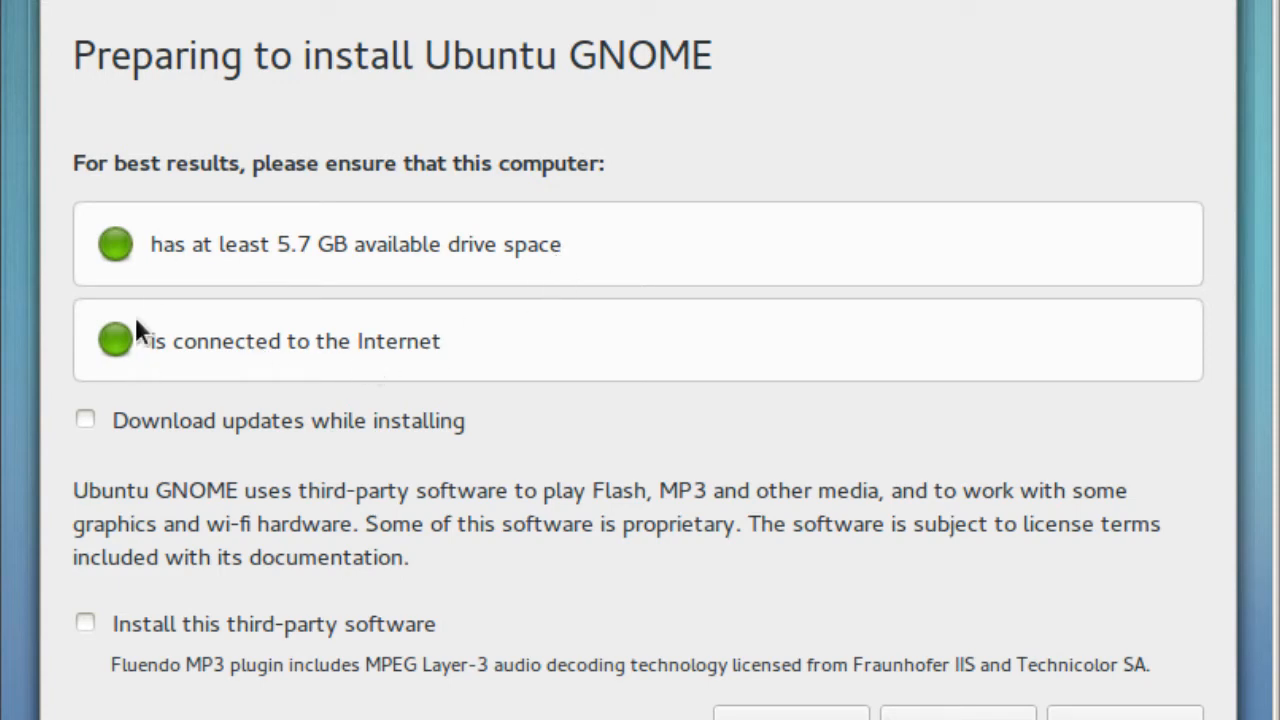
mouse_move(110, 318)
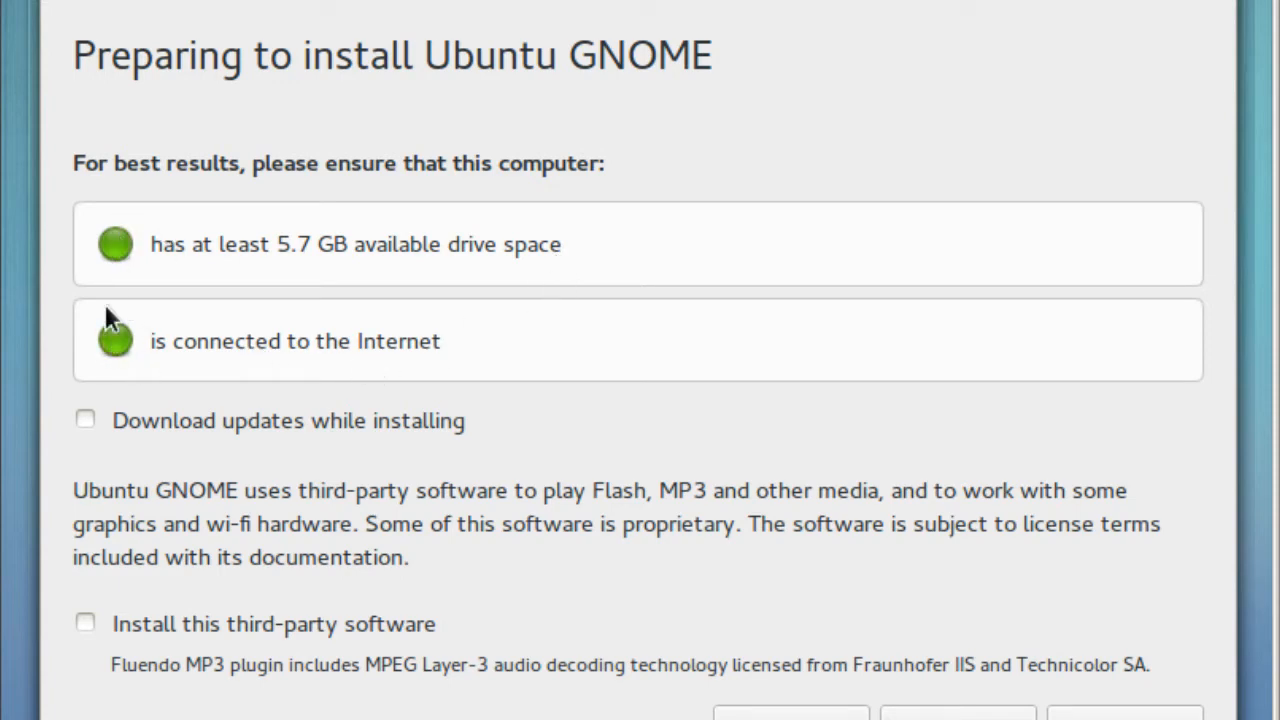
mouse_move(1103, 628)
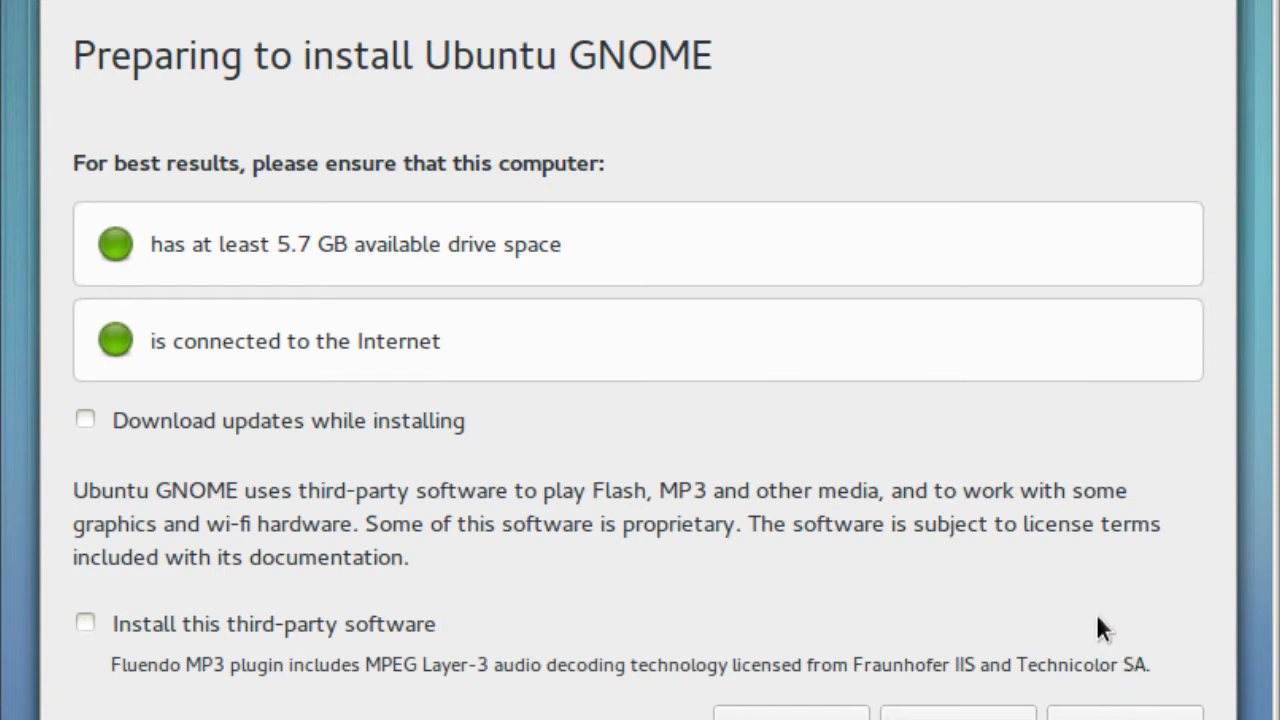
Step: Continue past 'Preparing to install' with updates and third-party software left off
left_click(1124, 697)
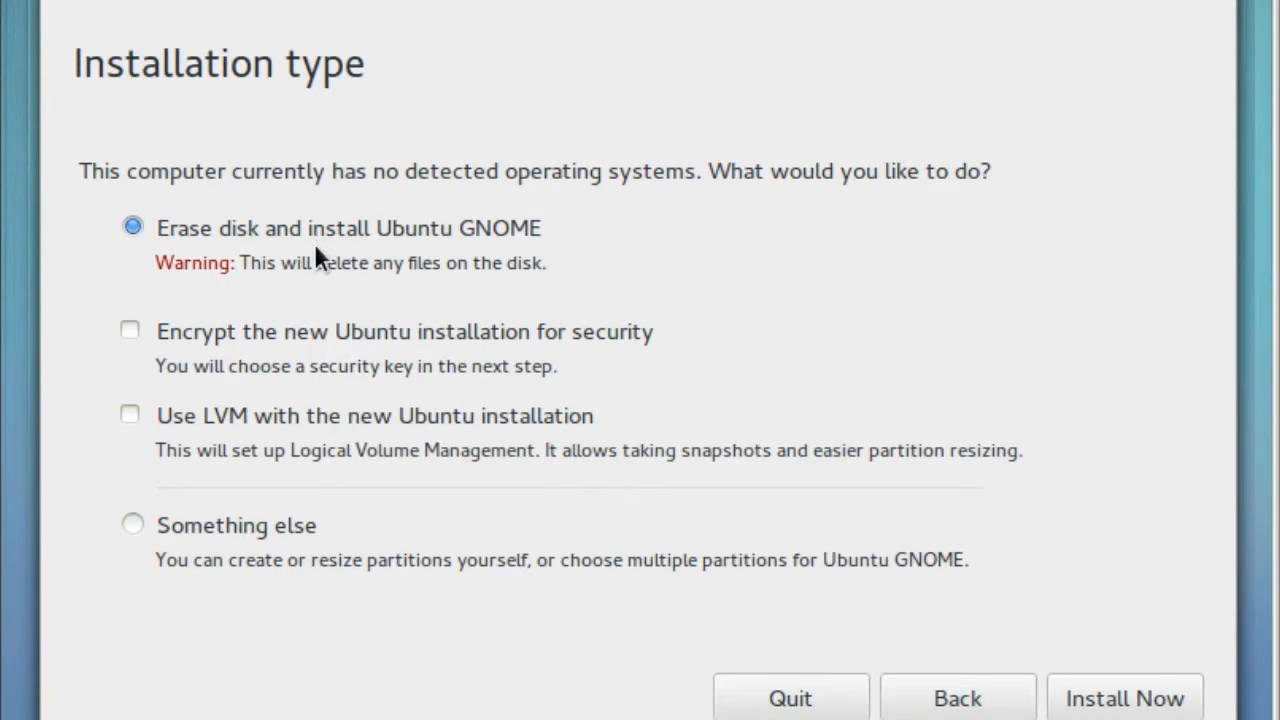
mouse_move(505, 265)
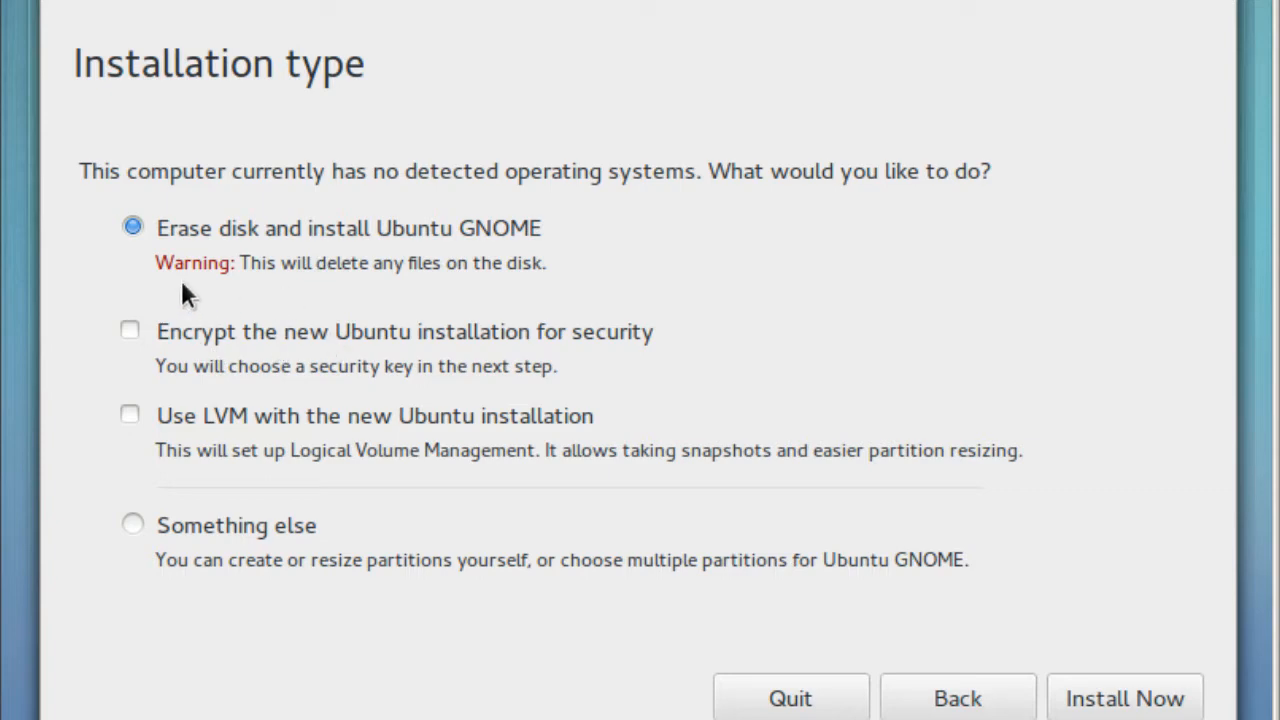
mouse_move(513, 360)
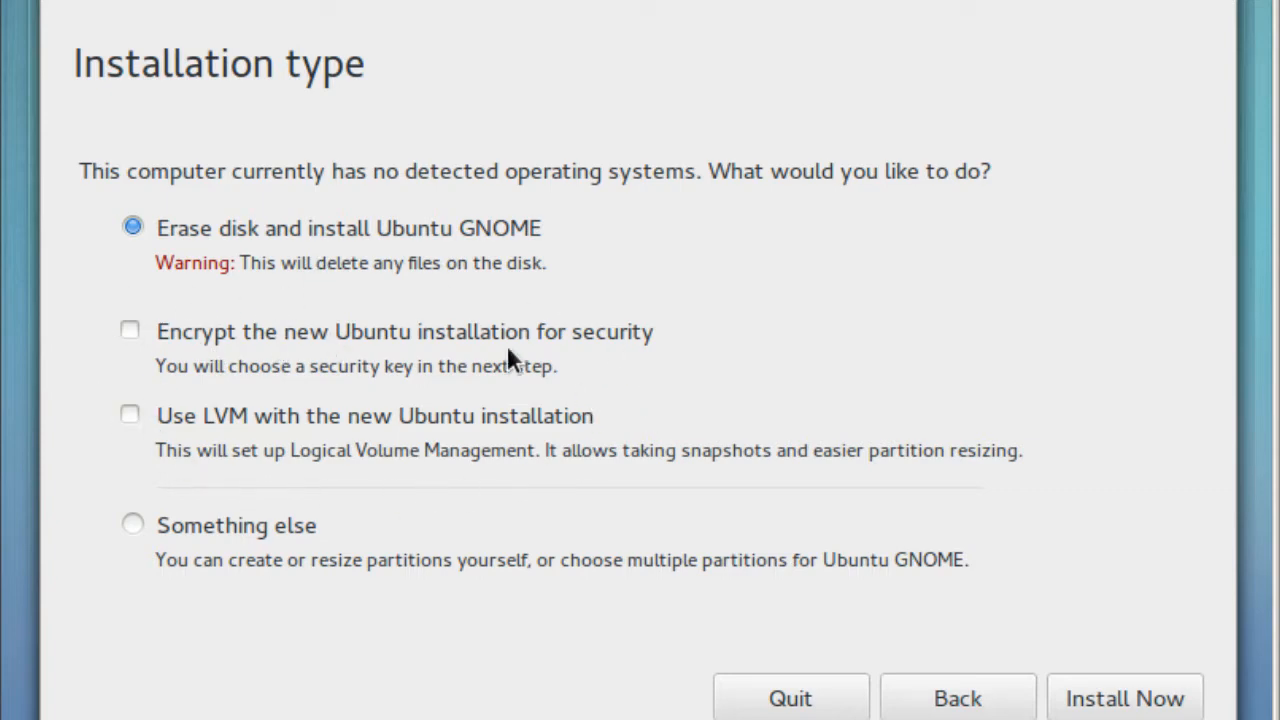
mouse_move(347, 233)
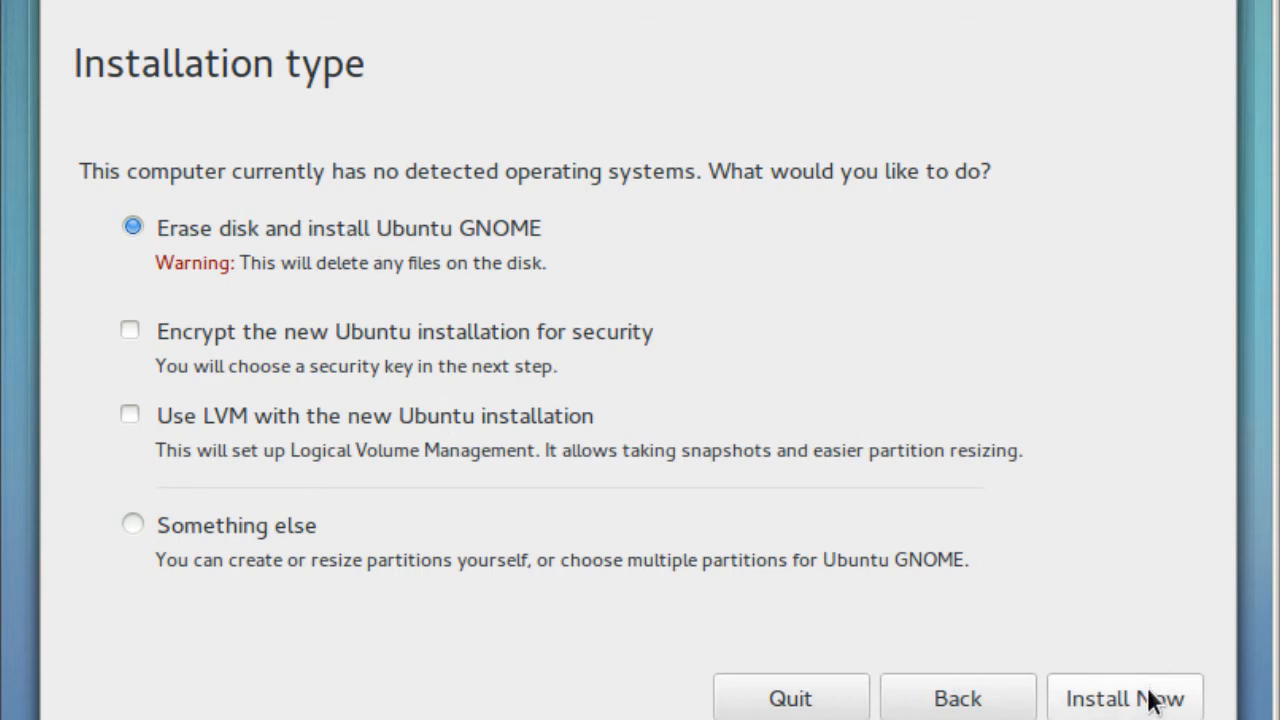
Step: Begin an 'Erase disk and install' installation and keep New York as the location
left_click(1124, 698)
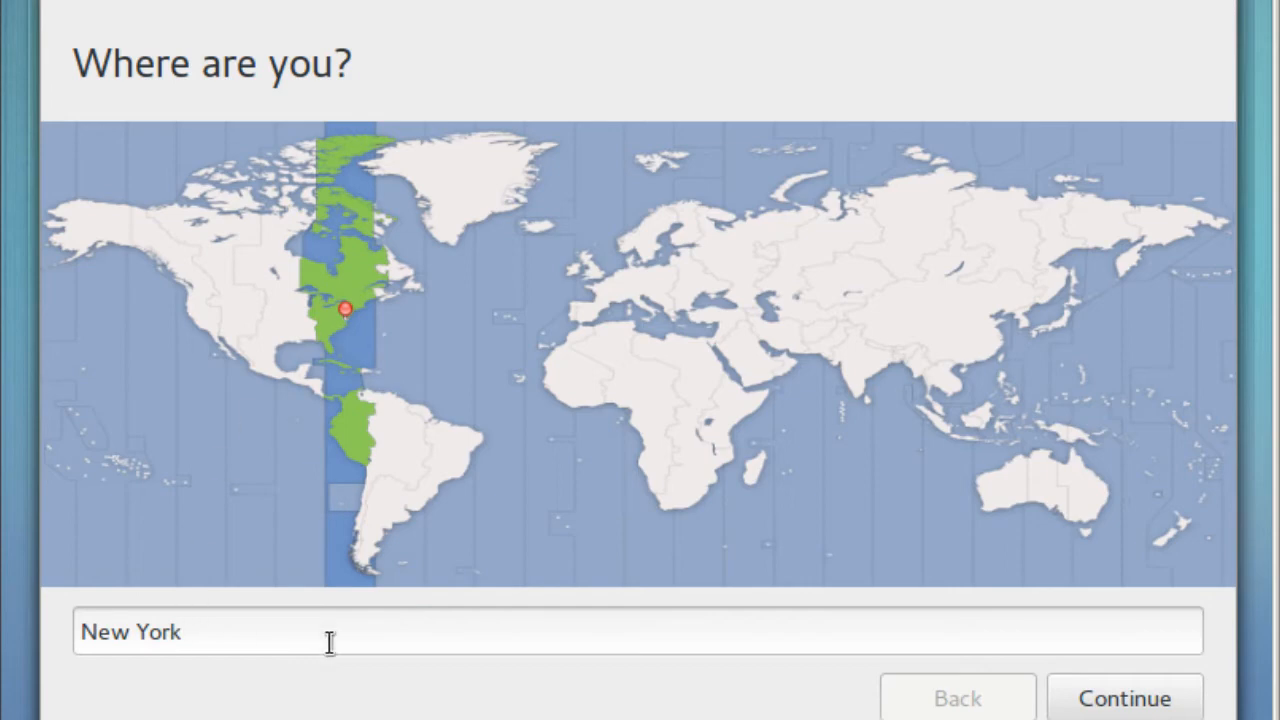
left_click(1124, 697)
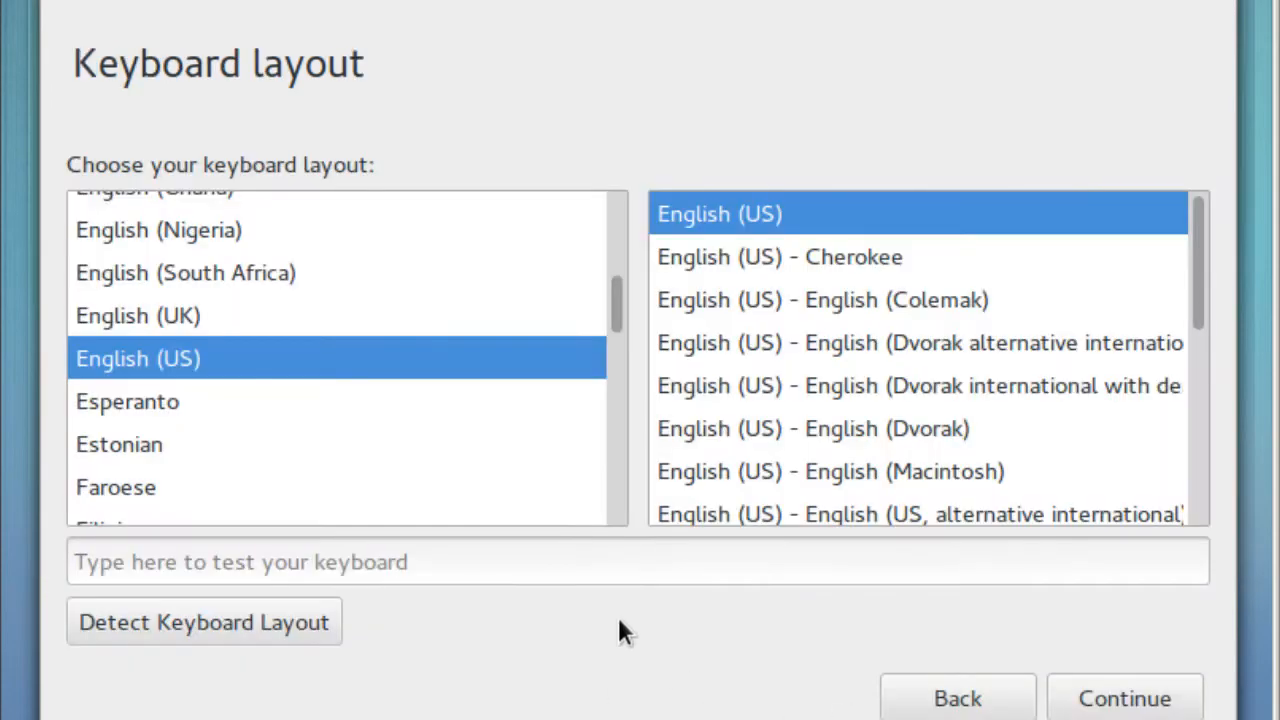
mouse_move(150, 135)
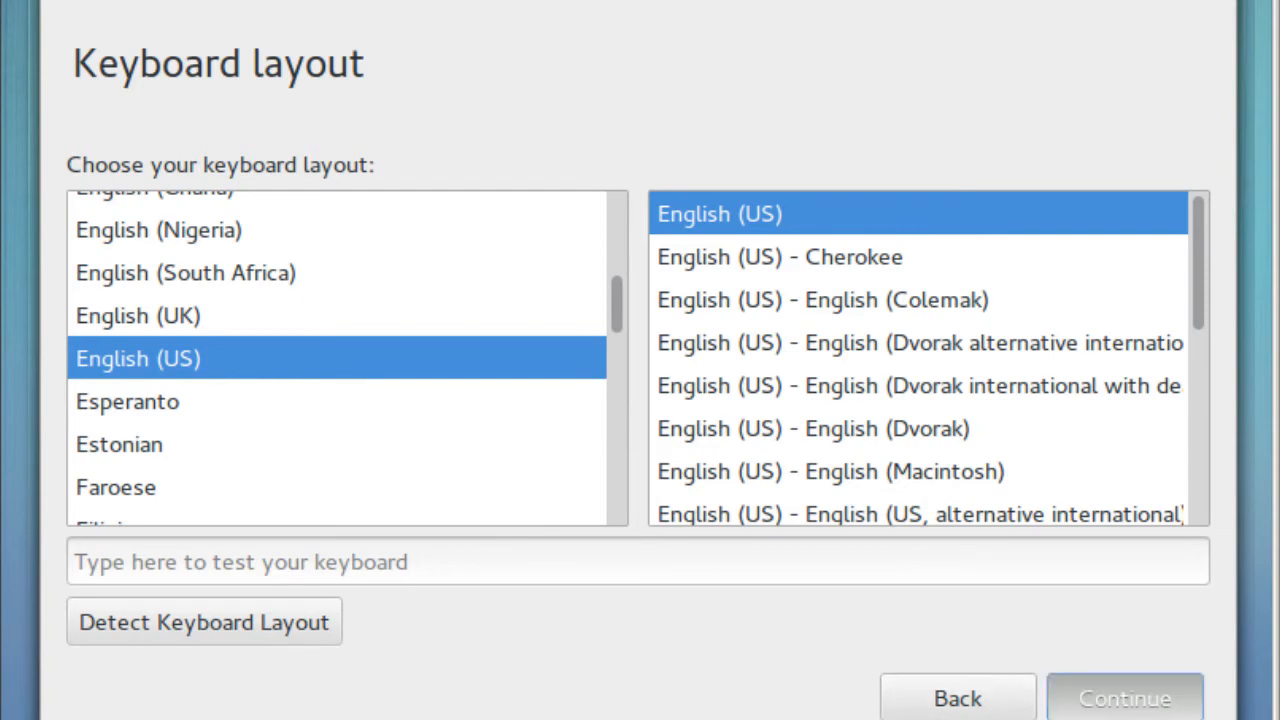
Step: Keep English (US) keyboard, create user bjtechnews on bj-gnome with password and automatic login
left_click(1124, 697)
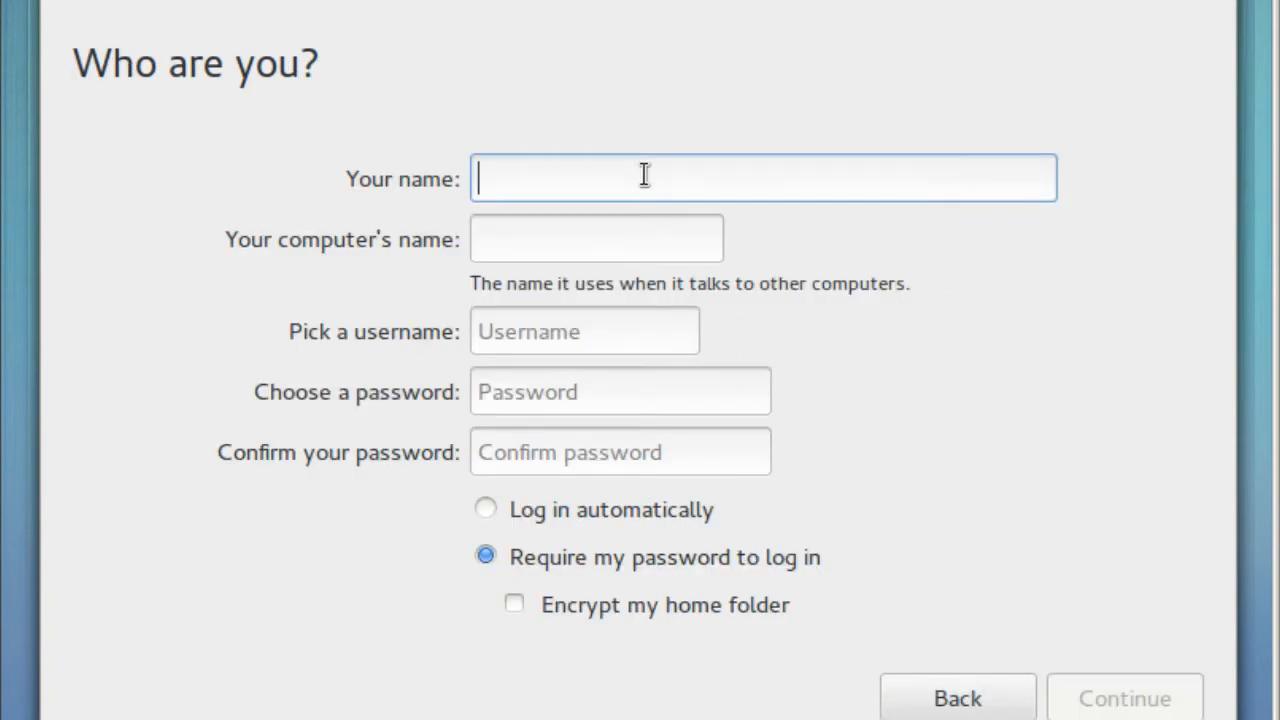
type("bjtec")
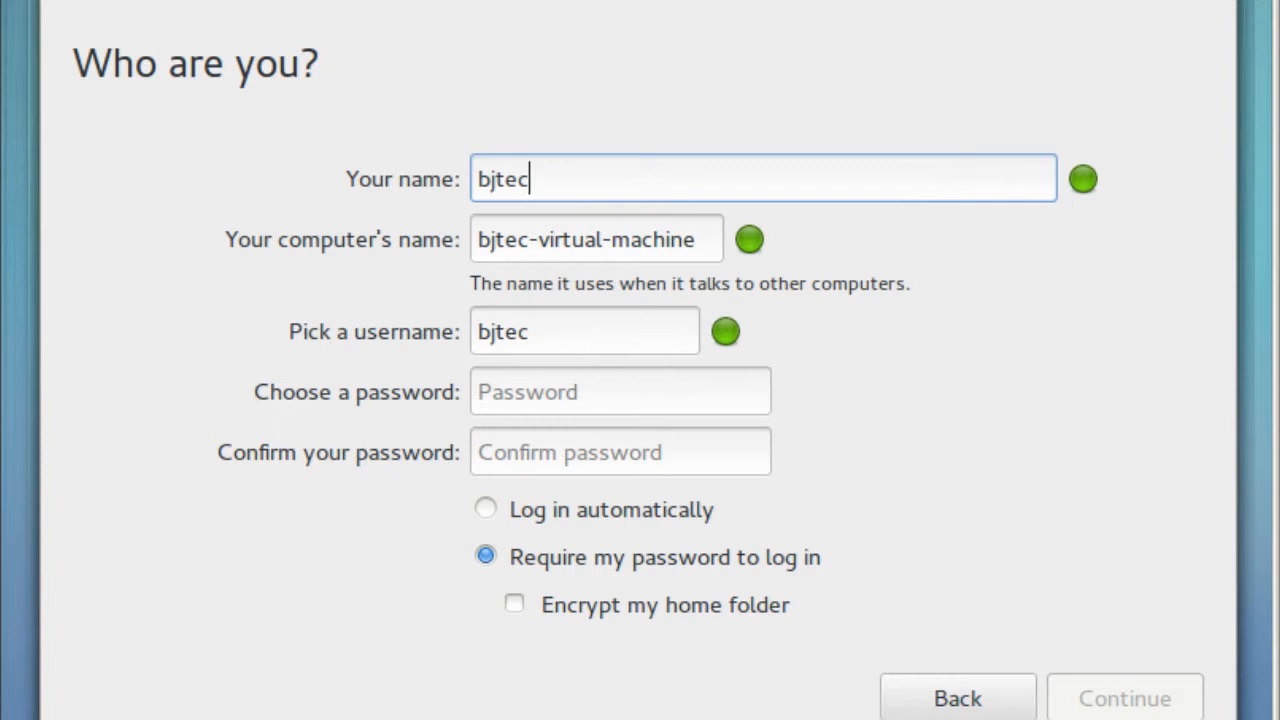
type("hnews")
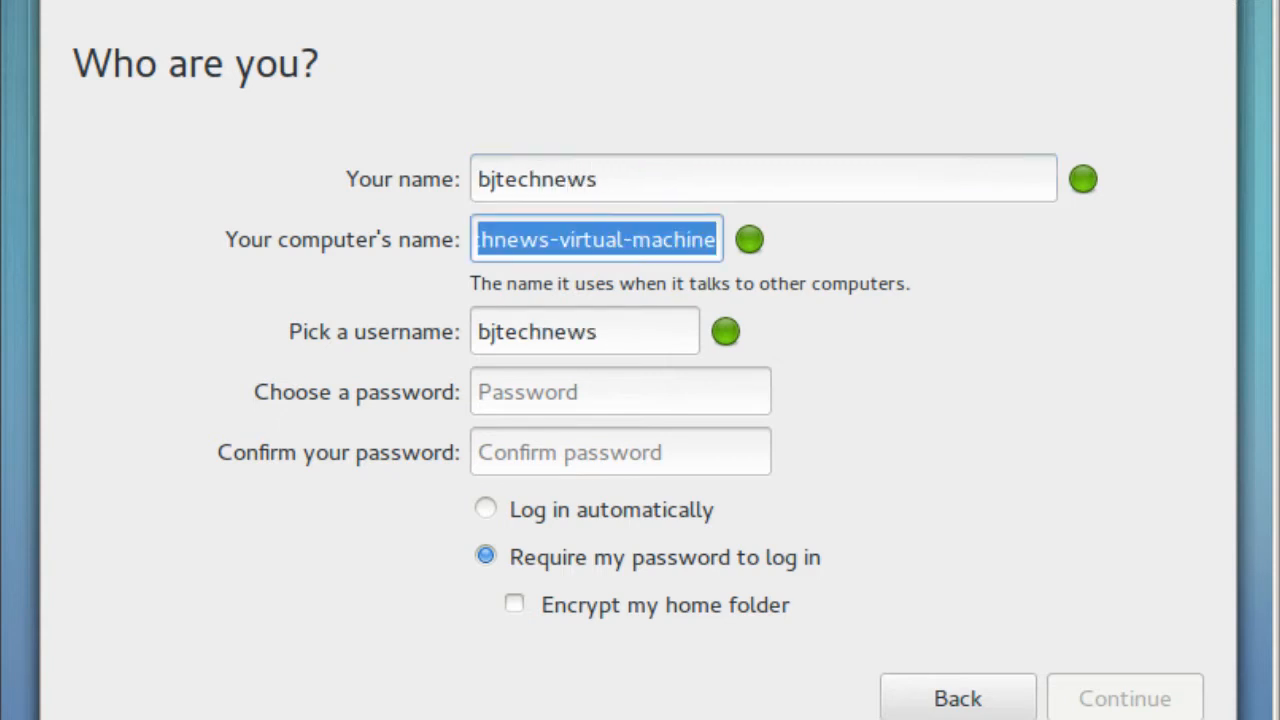
type("bj-gn")
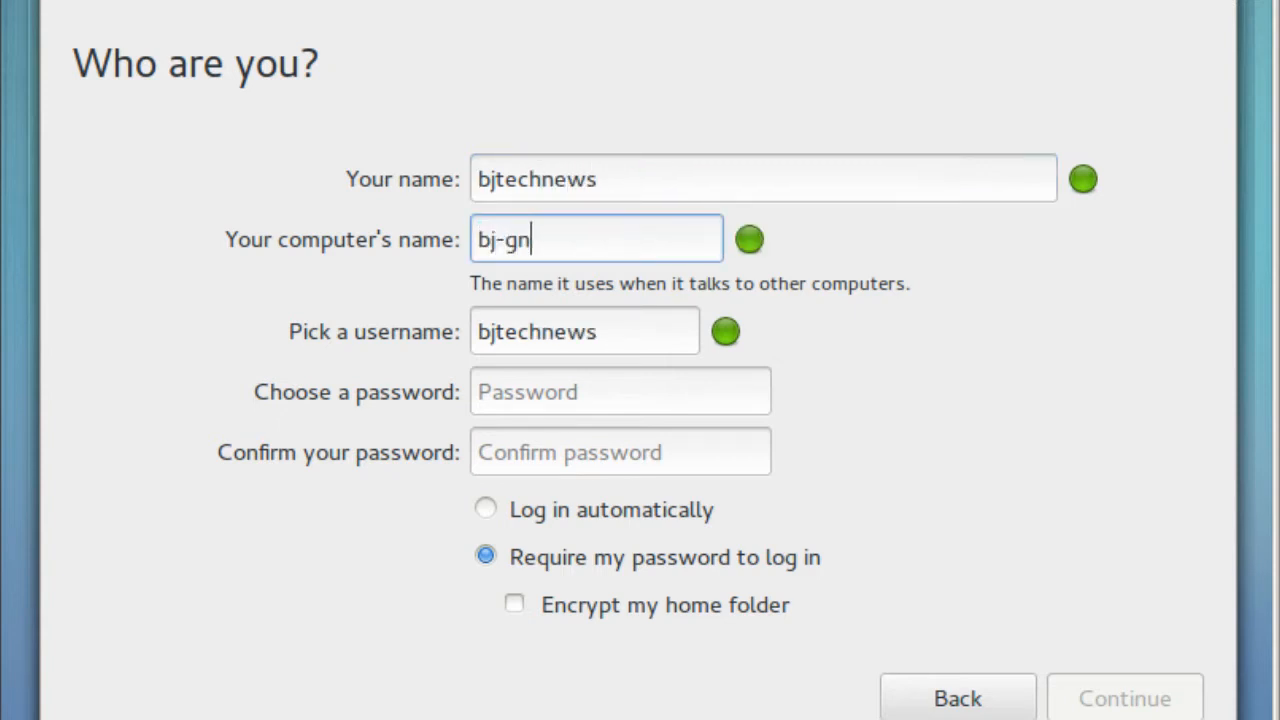
type("ome")
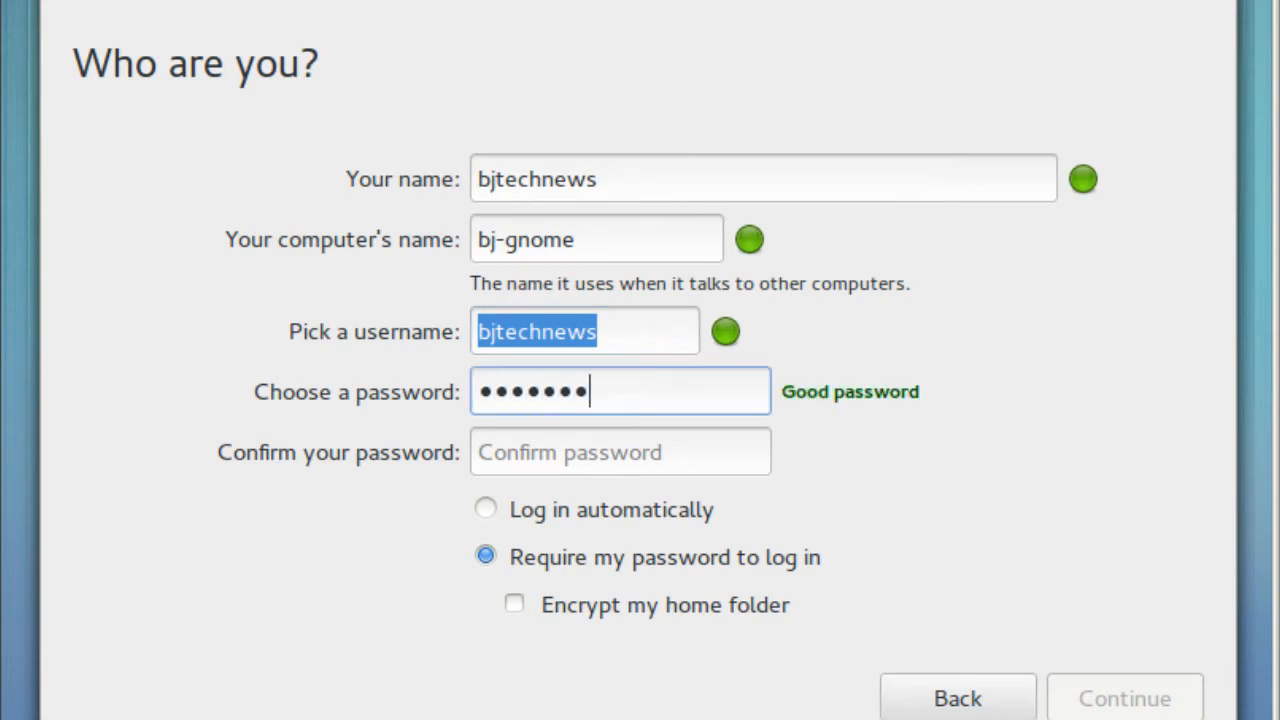
type("••")
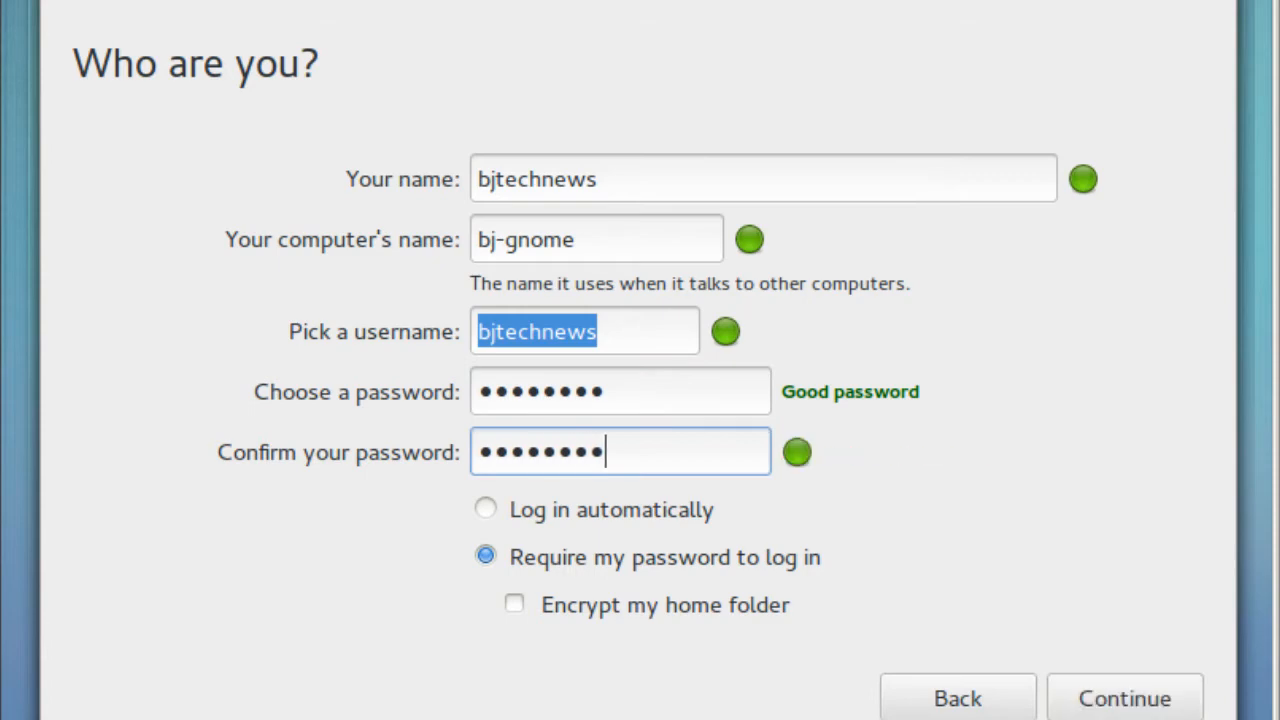
mouse_move(560, 530)
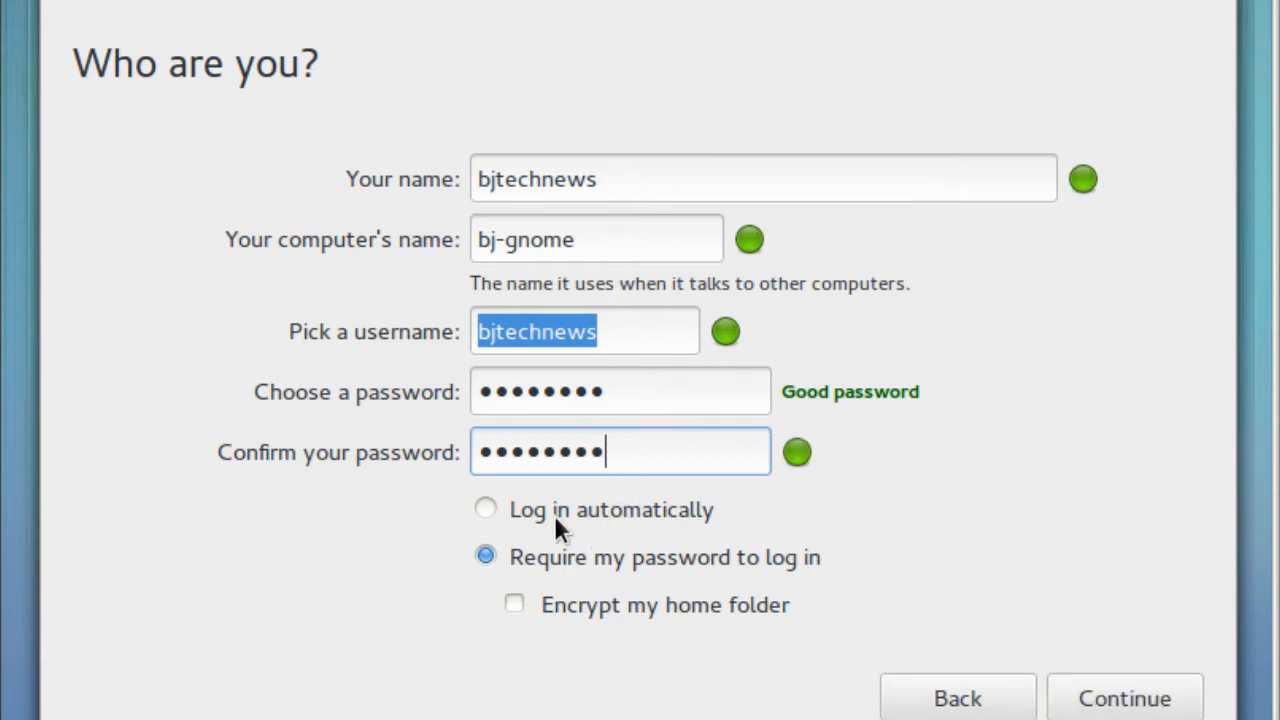
left_click(485, 509)
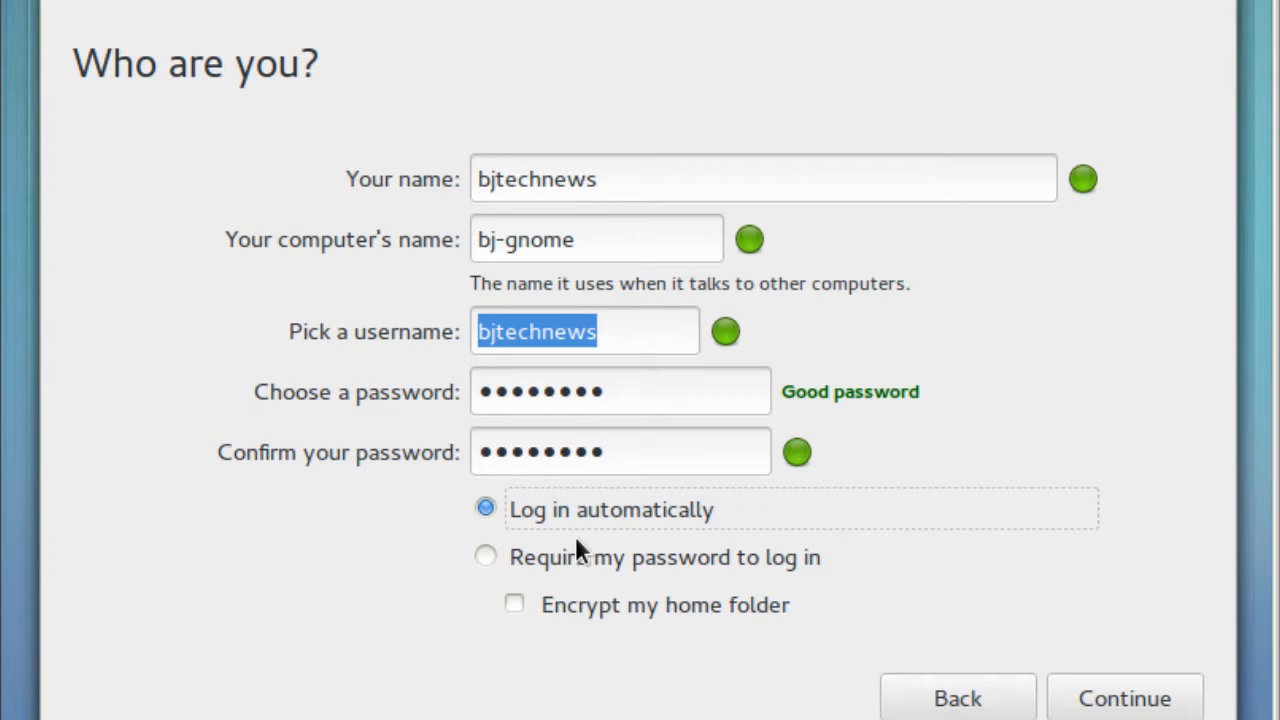
mouse_move(615, 612)
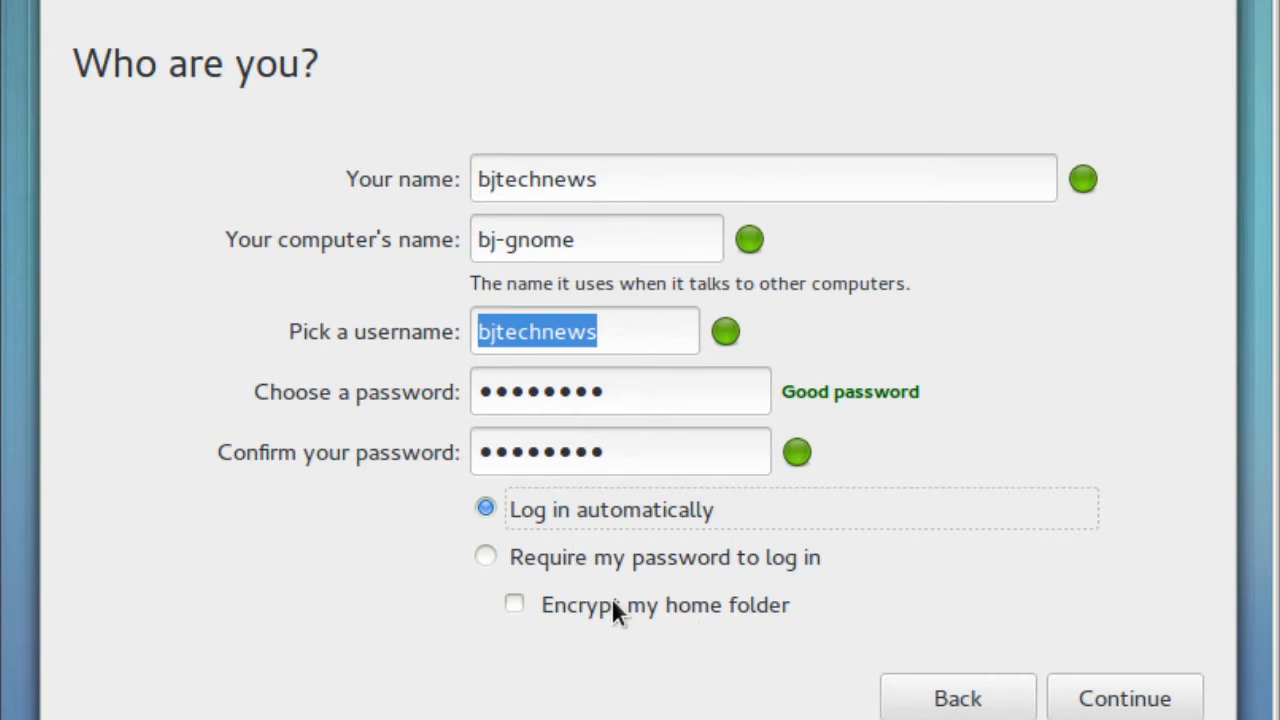
mouse_move(703, 622)
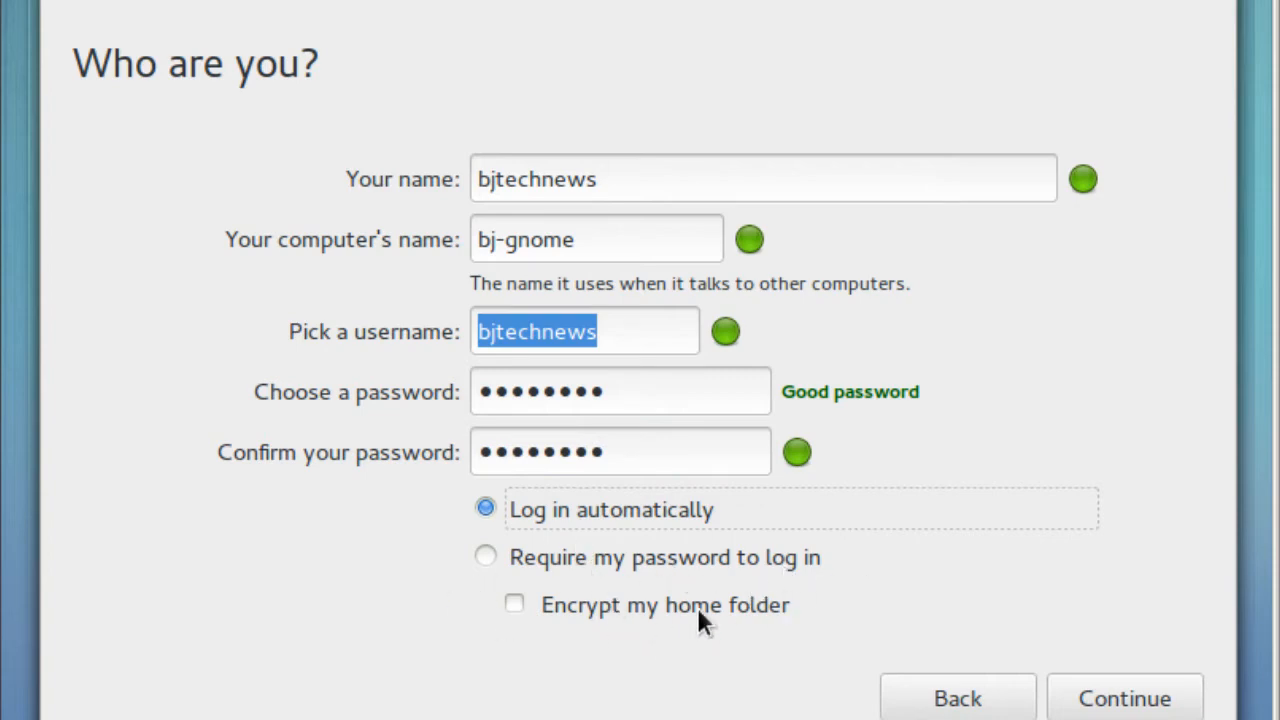
left_click(1124, 697)
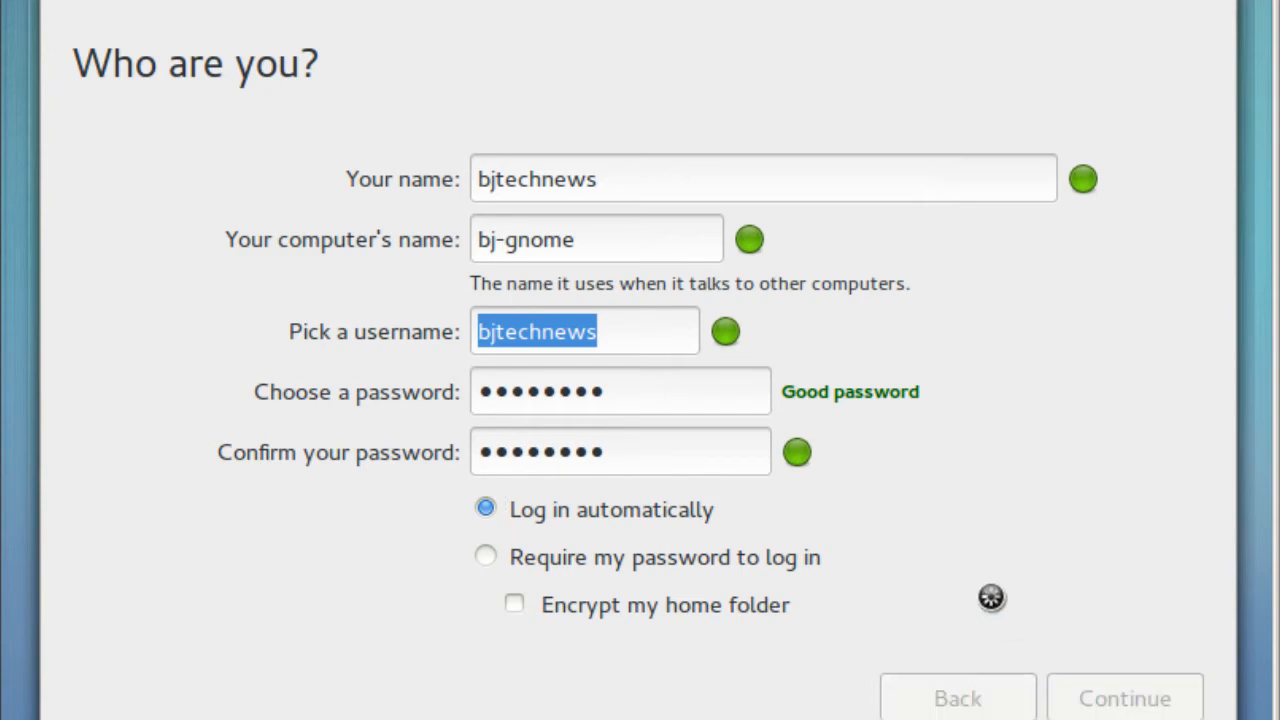
Step: Skip the Ubuntu One sign-in without entering an account
left_click(1124, 697)
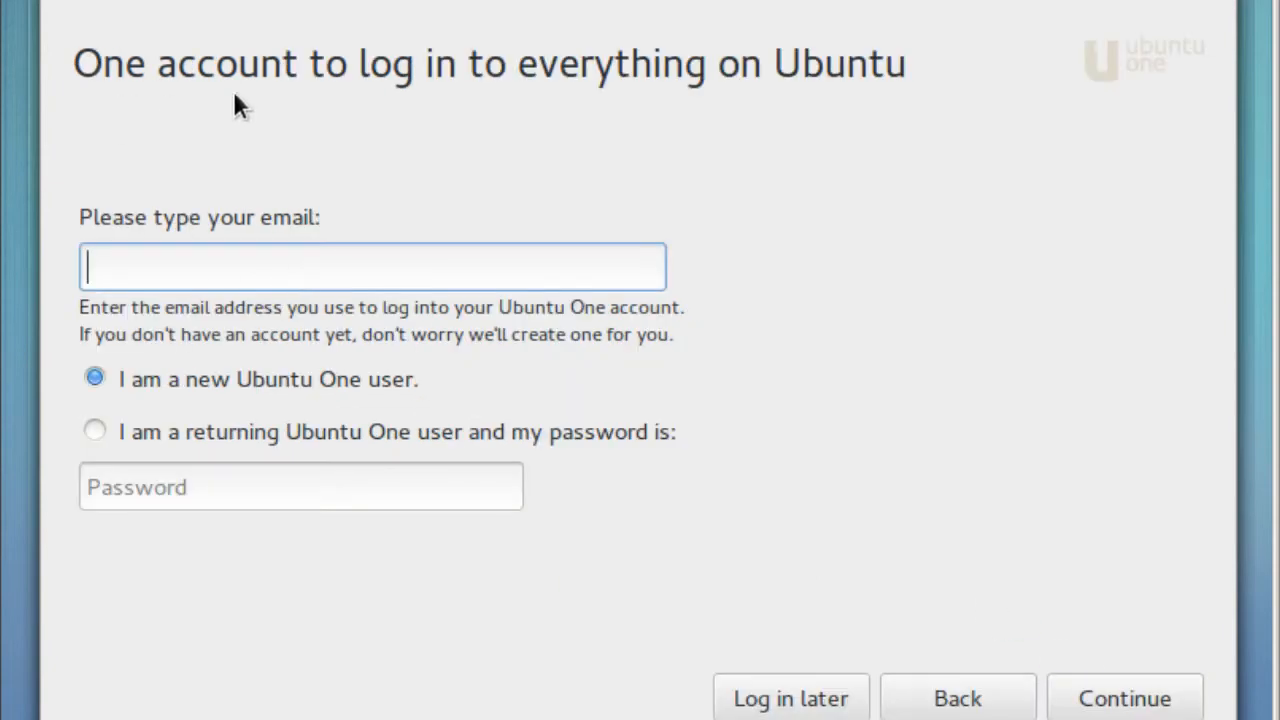
mouse_move(858, 92)
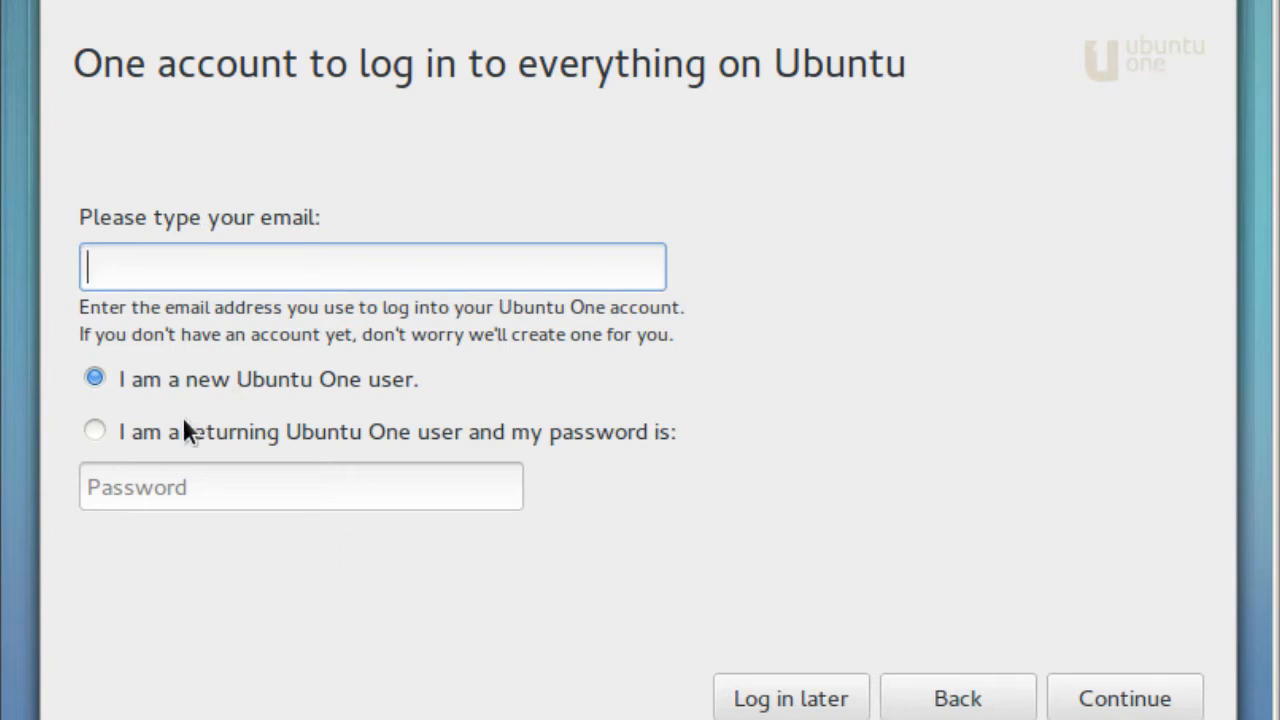
mouse_move(388, 450)
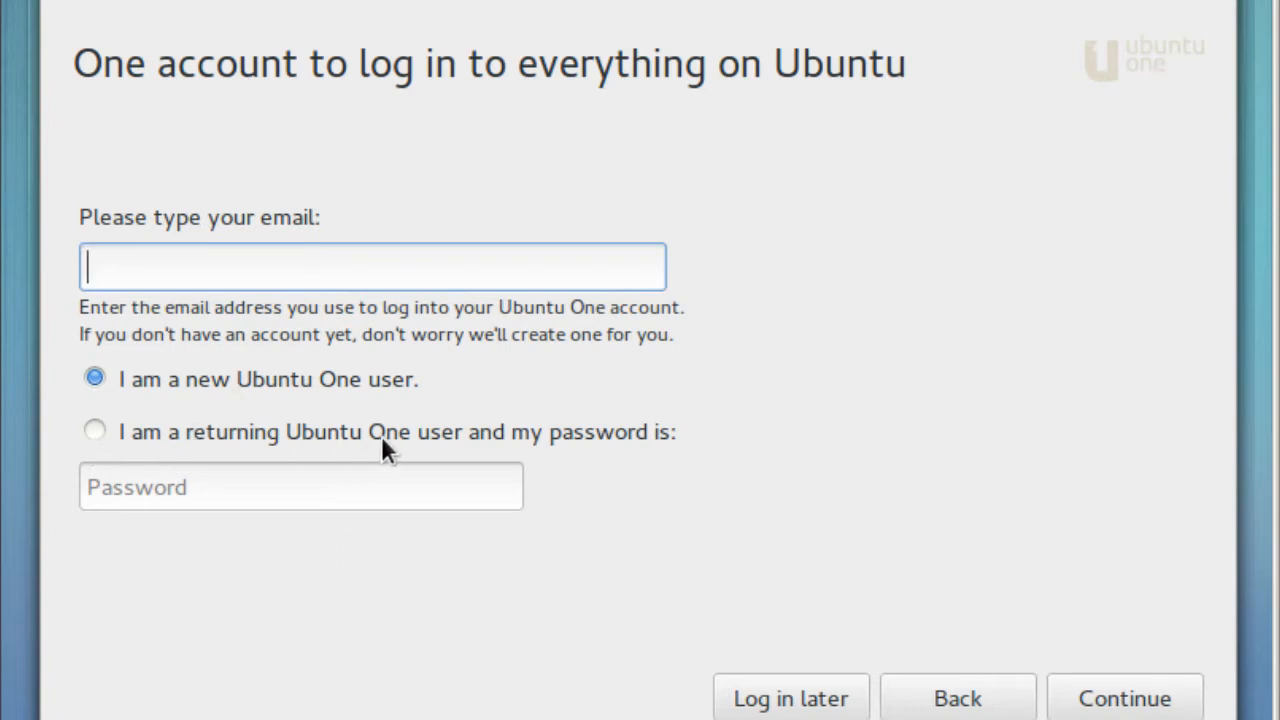
mouse_move(372, 390)
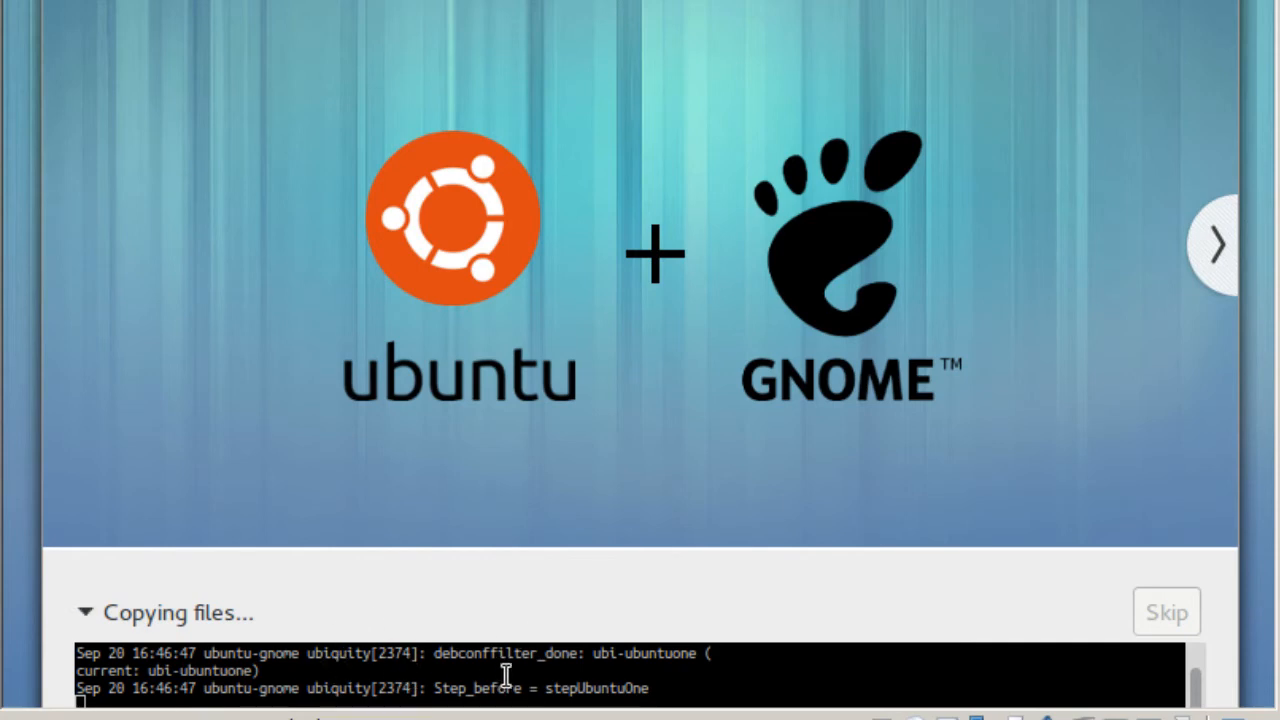
mouse_move(338, 657)
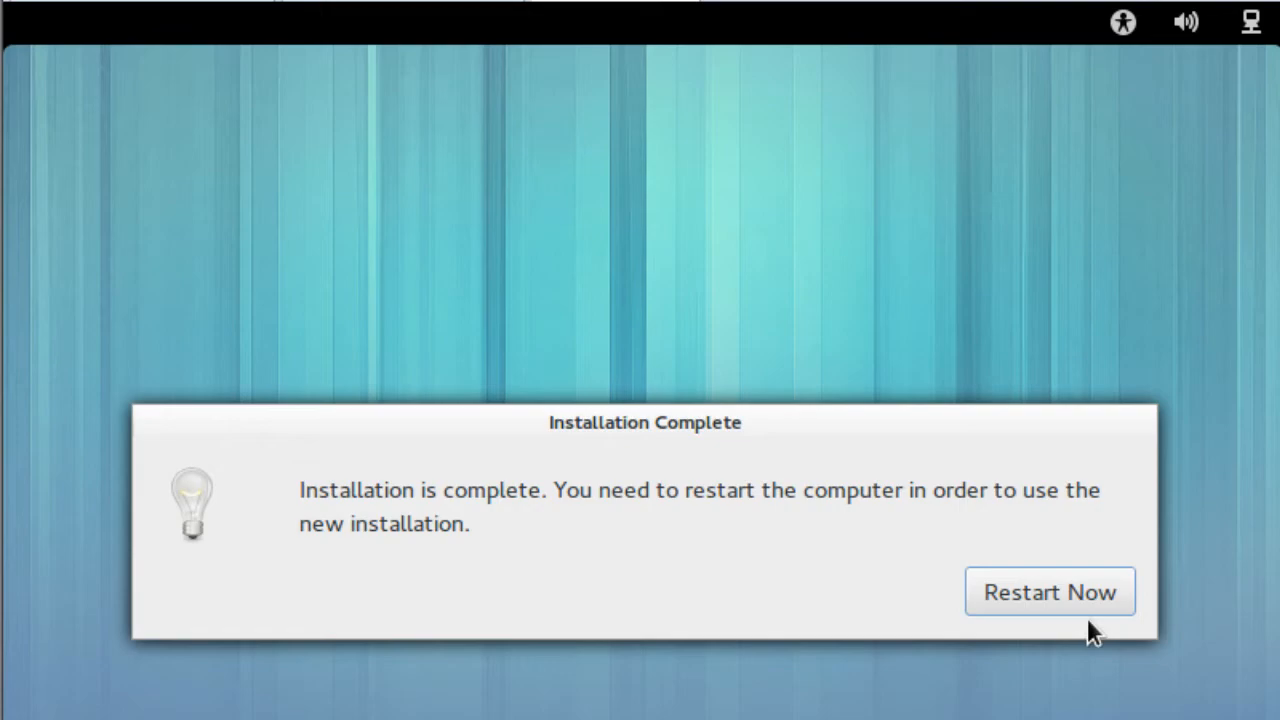
Step: Restart into the new installation and bring up the VM's settings in VMware
left_click(1049, 591)
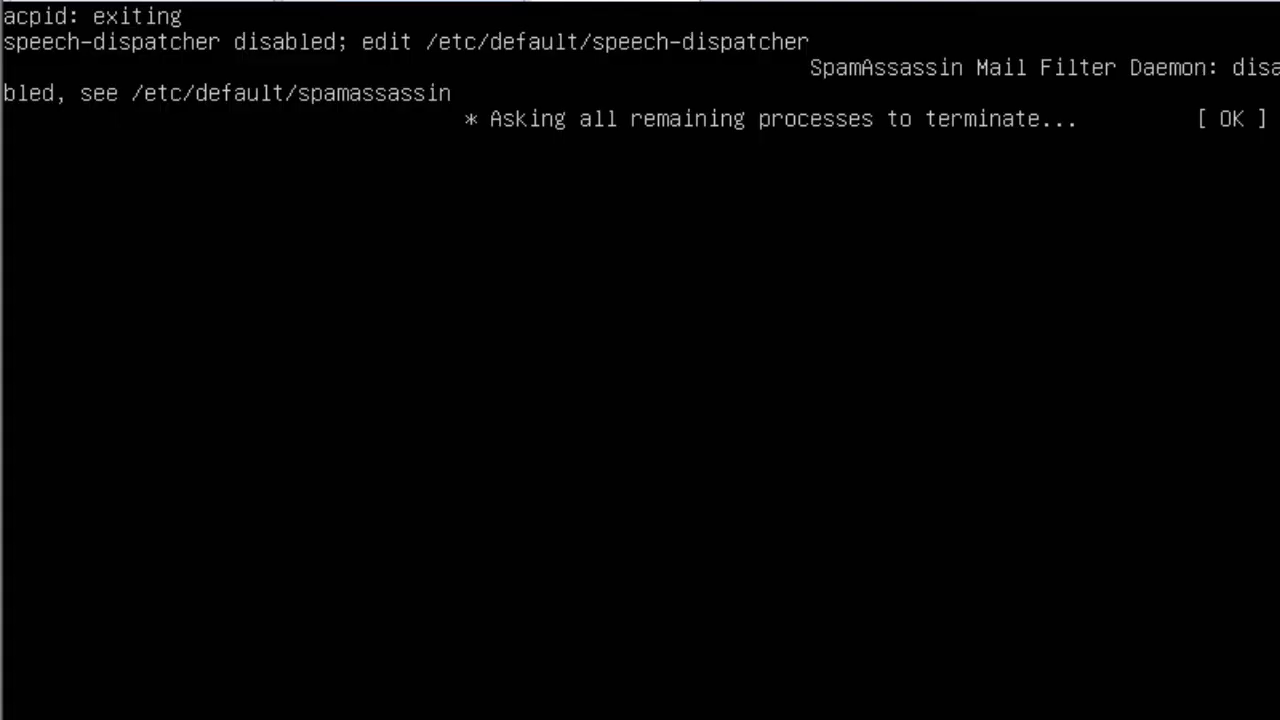
mouse_move(635, 143)
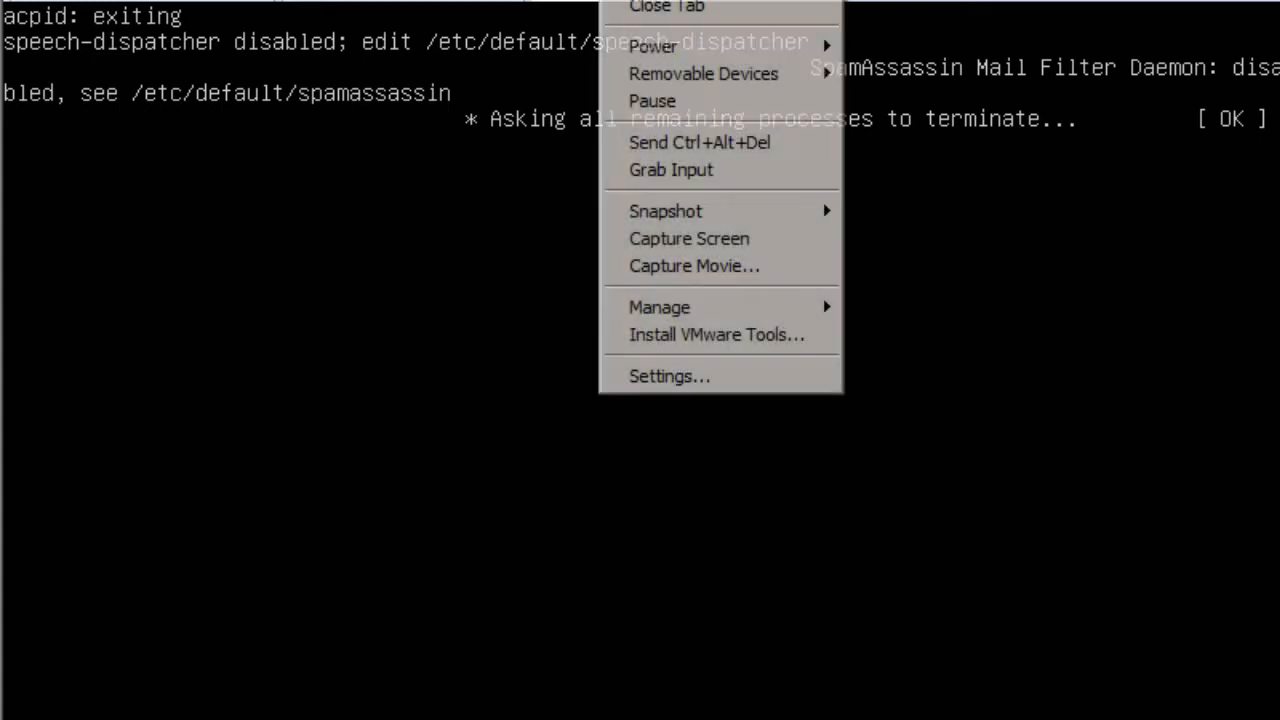
mouse_move(667, 376)
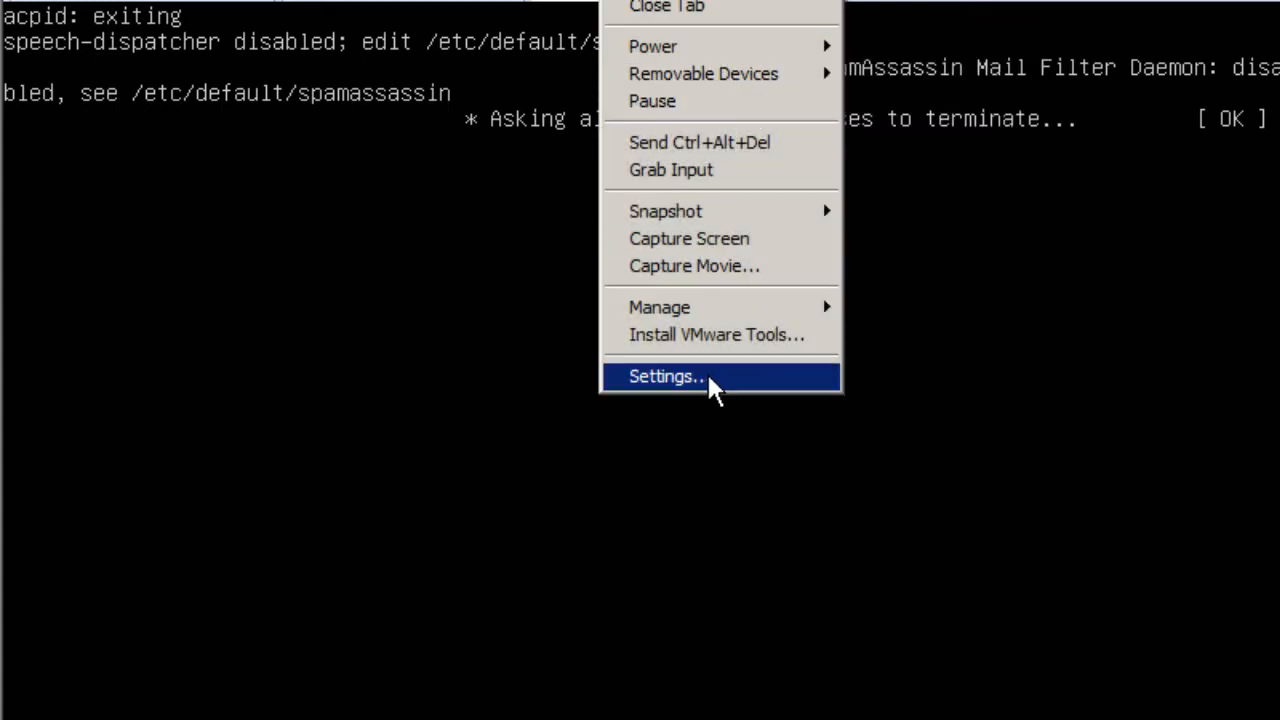
left_click(665, 376)
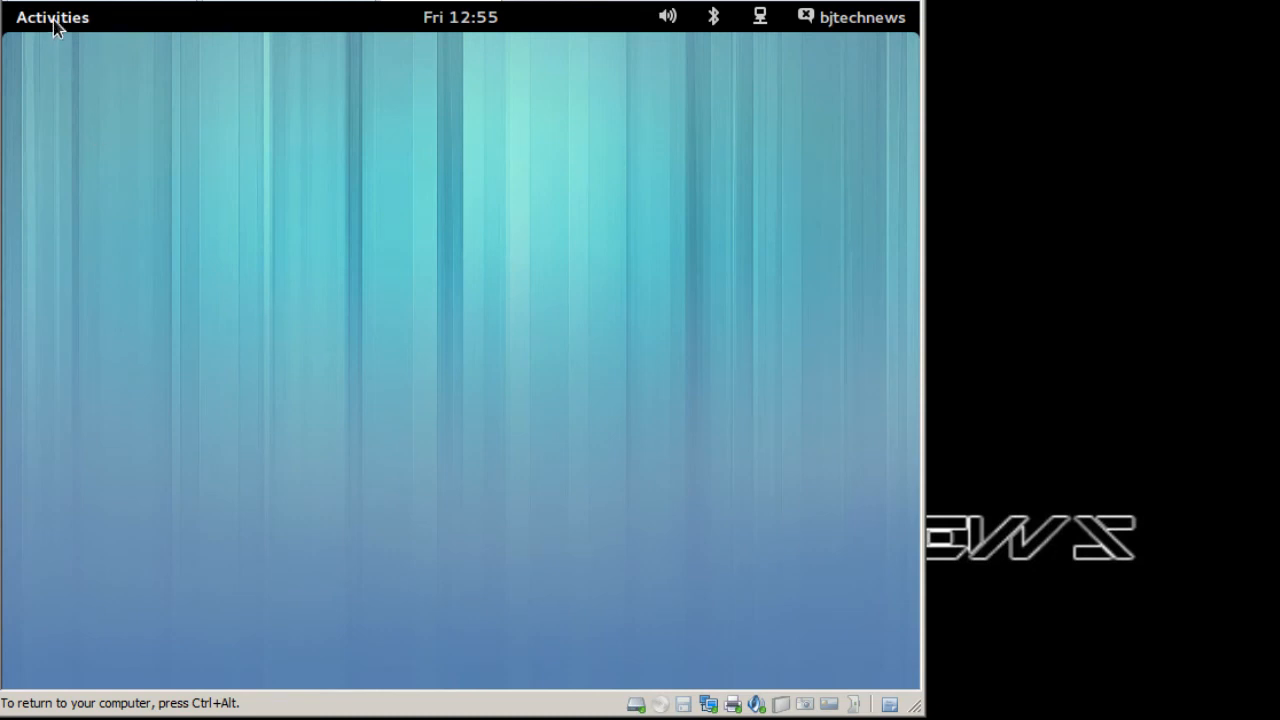
Step: Bring up the Activities overview from the top bar of the new desktop
left_click(52, 17)
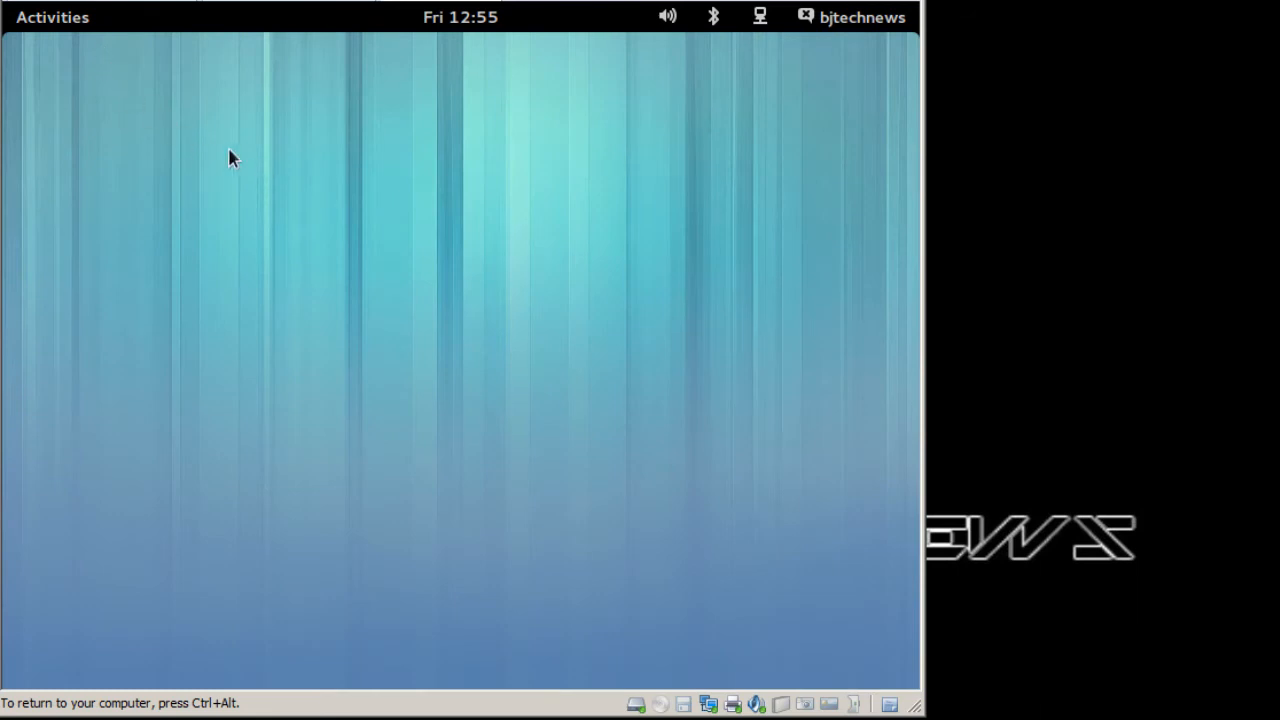
left_click(52, 17)
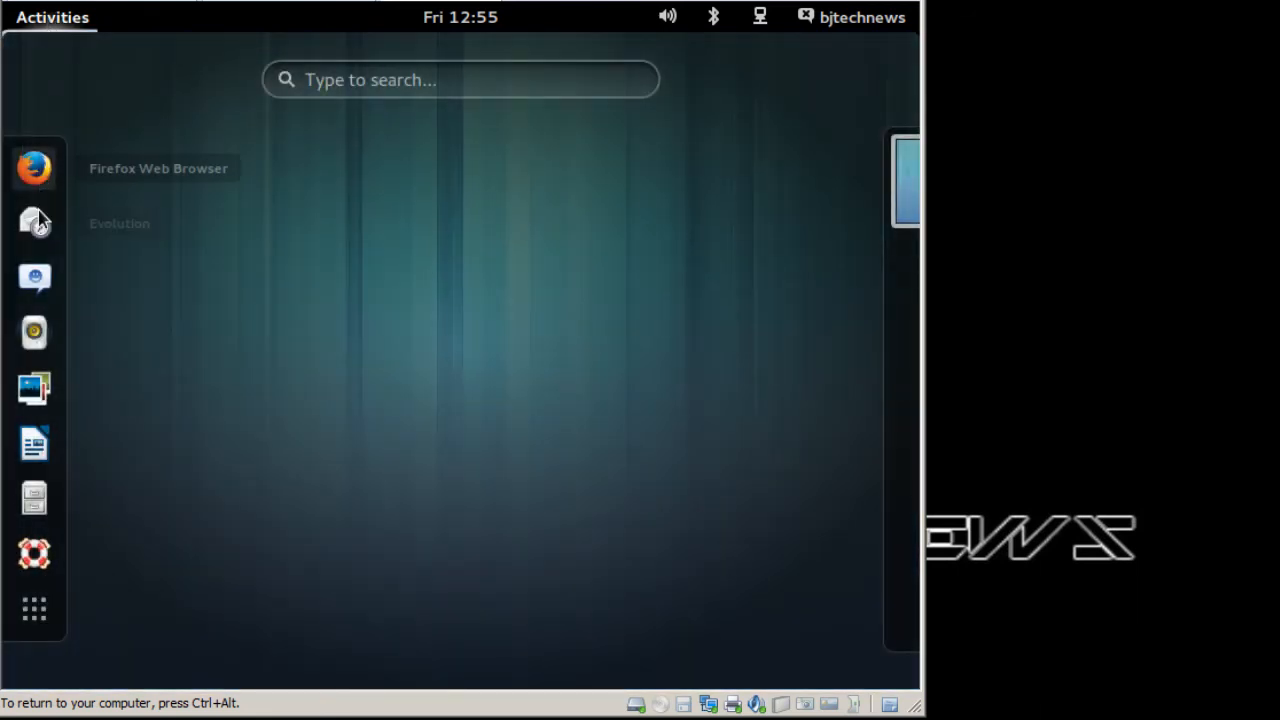
mouse_move(35, 450)
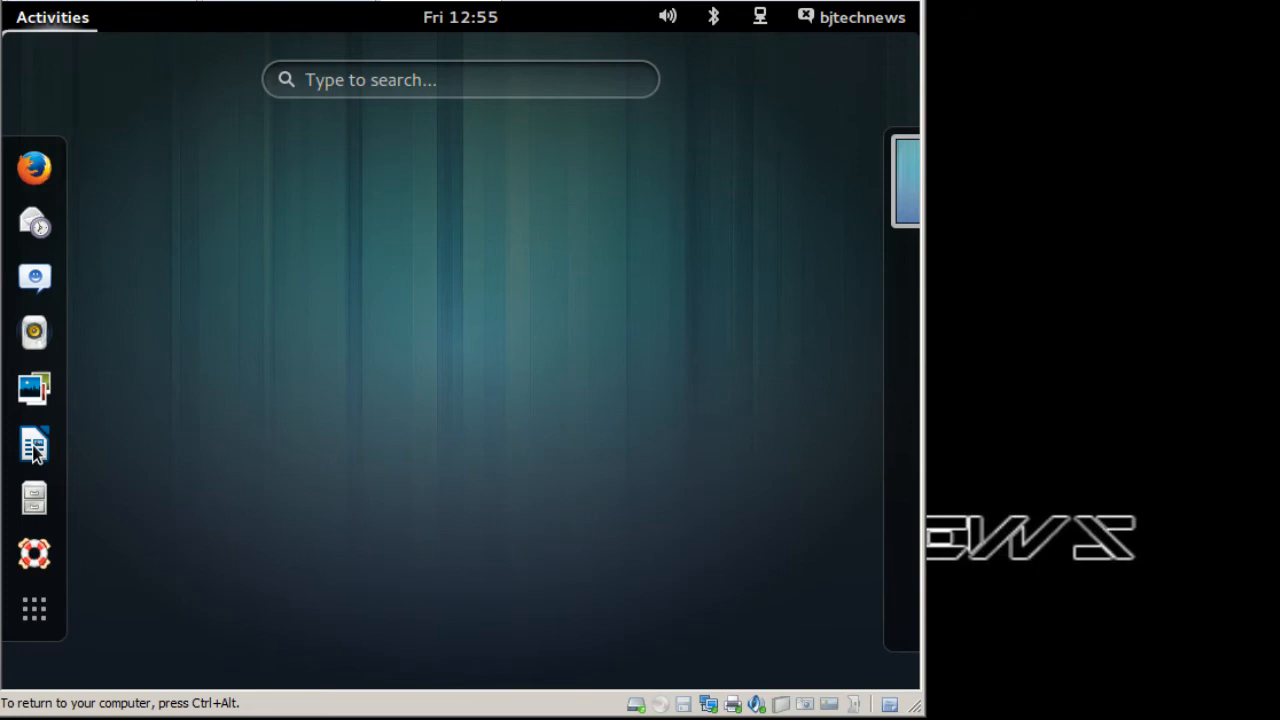
mouse_move(34, 168)
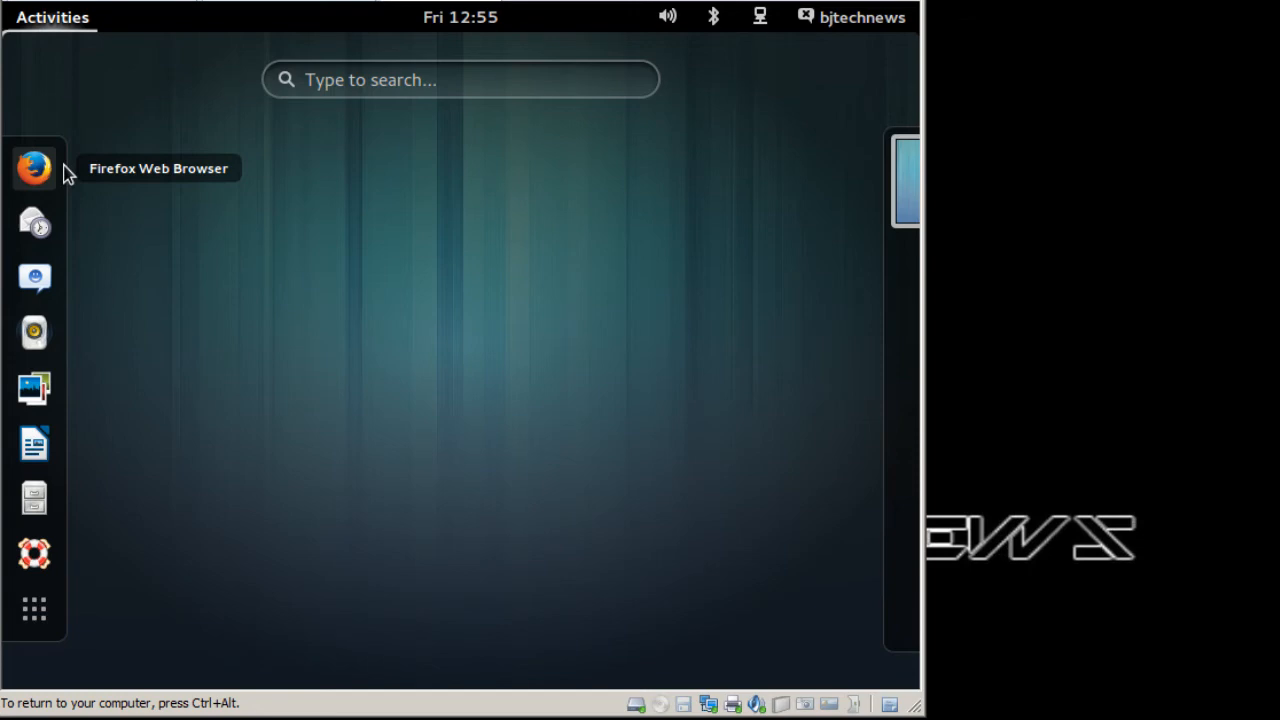
mouse_move(1092, 297)
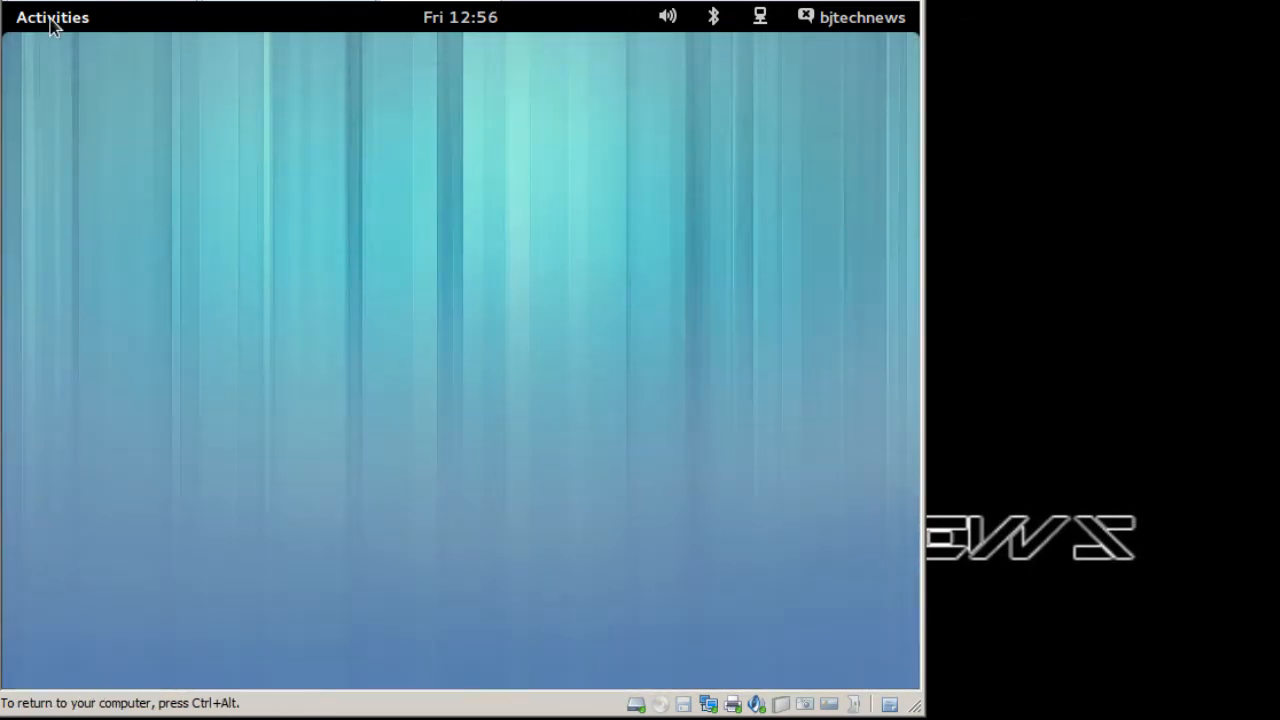
left_click(52, 17)
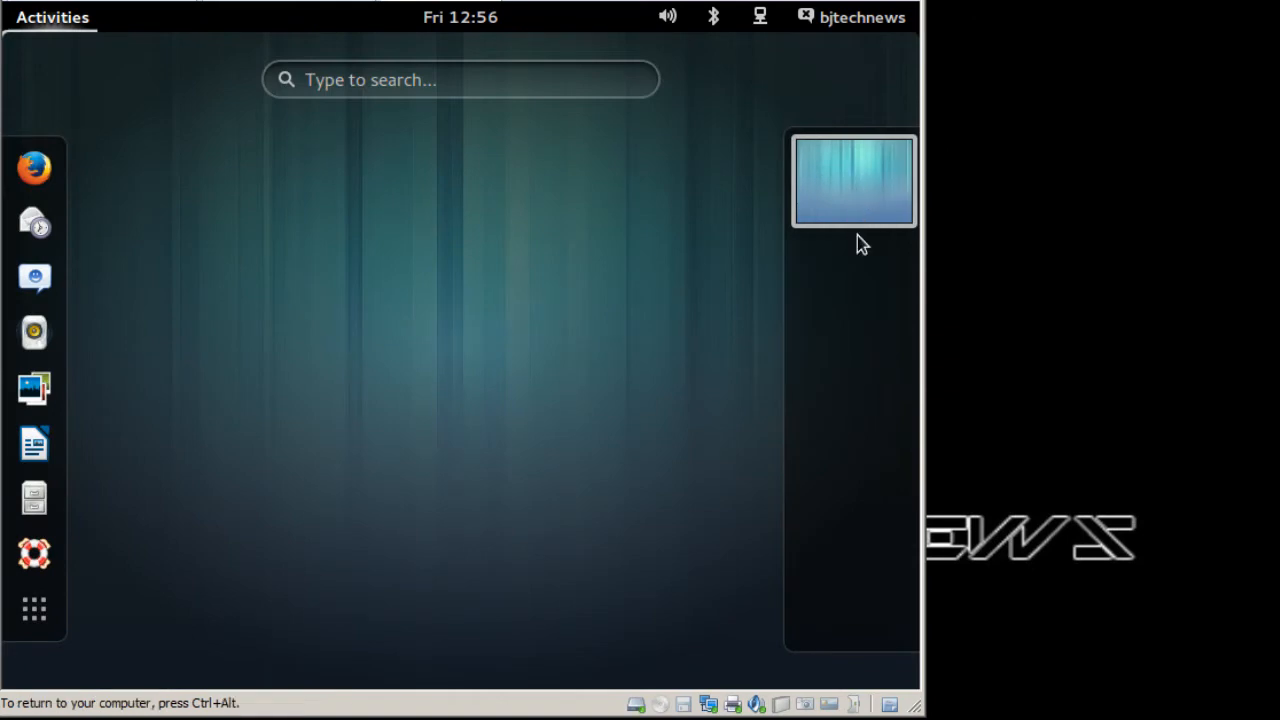
mouse_move(34, 498)
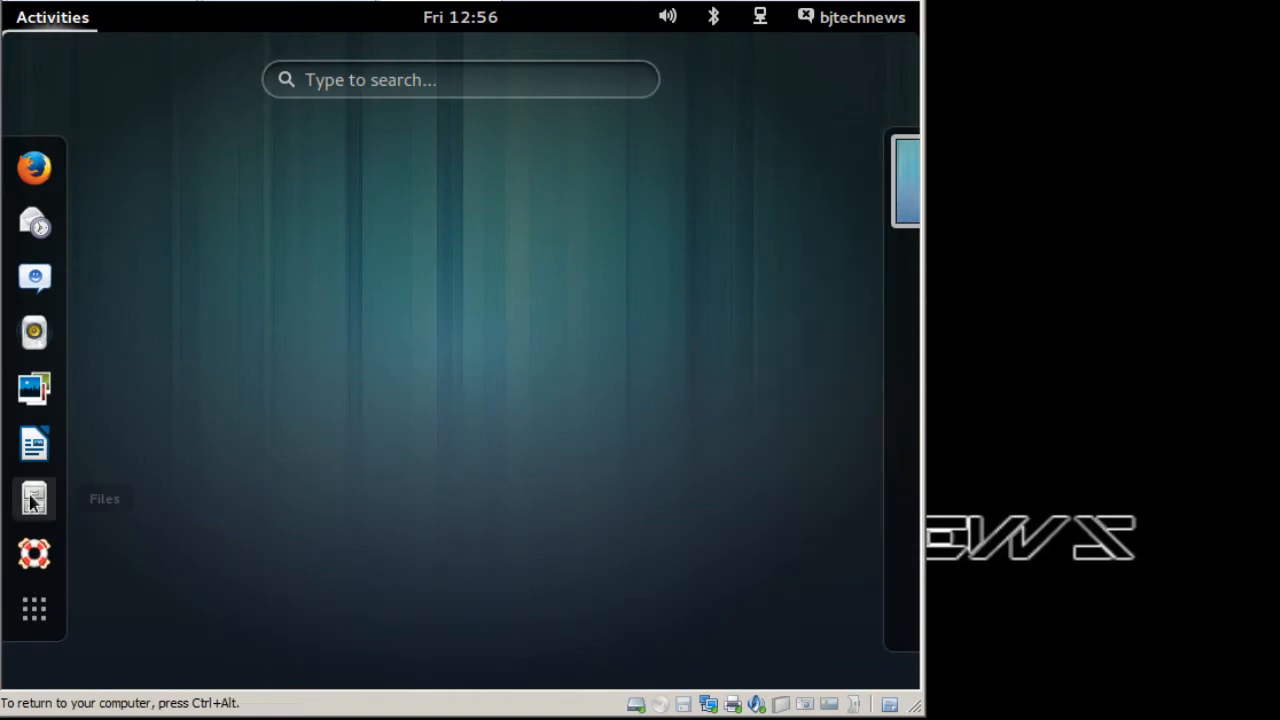
mouse_move(34, 553)
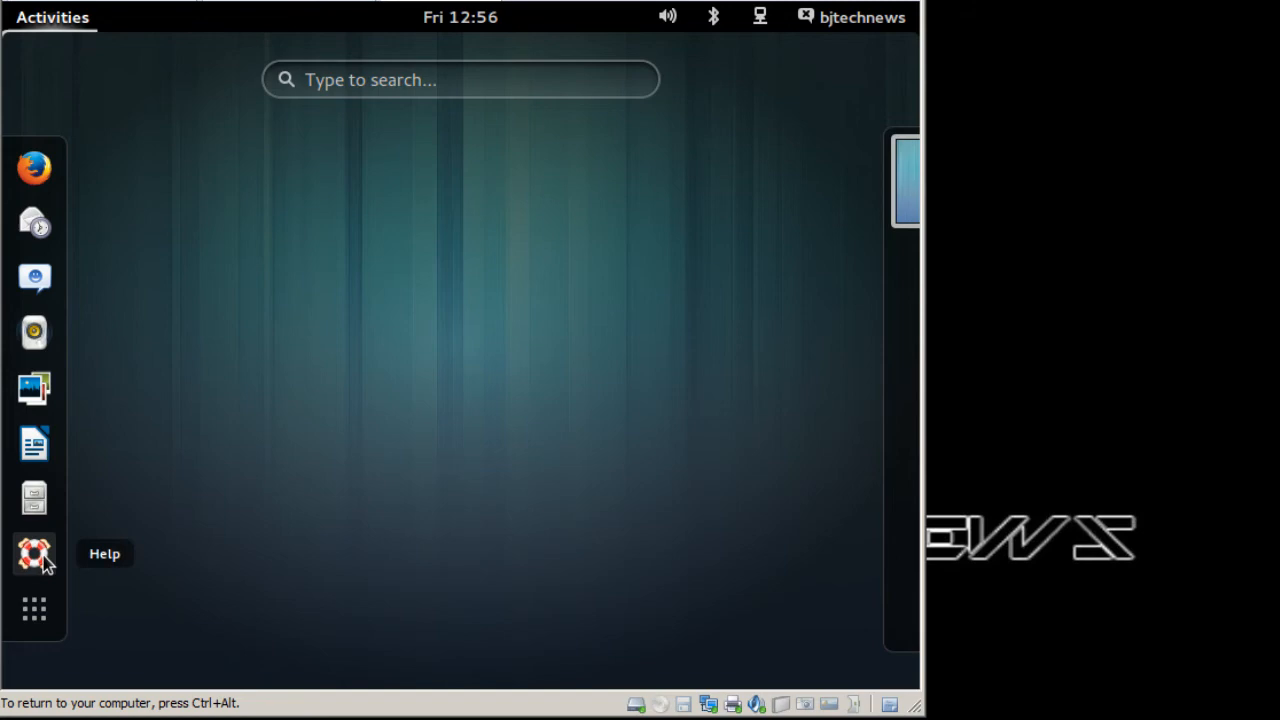
mouse_move(34, 332)
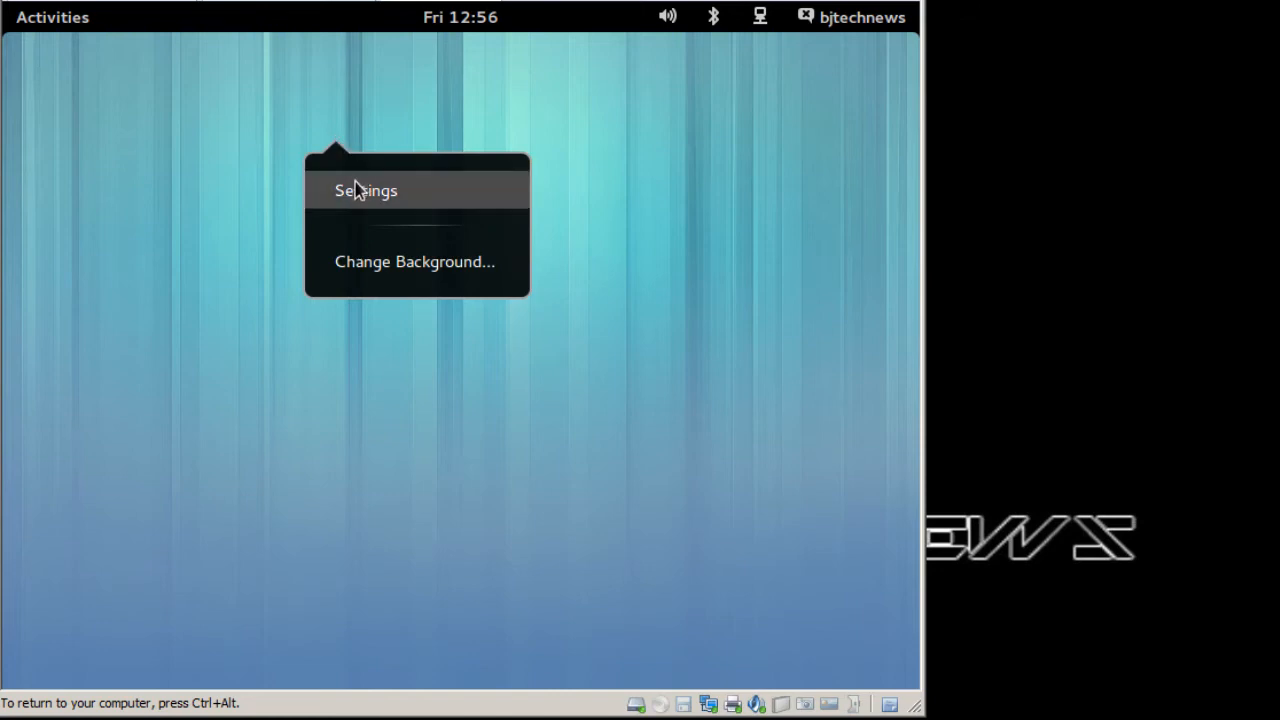
Step: Launch System Settings from the desktop menu and go to Displays
left_click(365, 190)
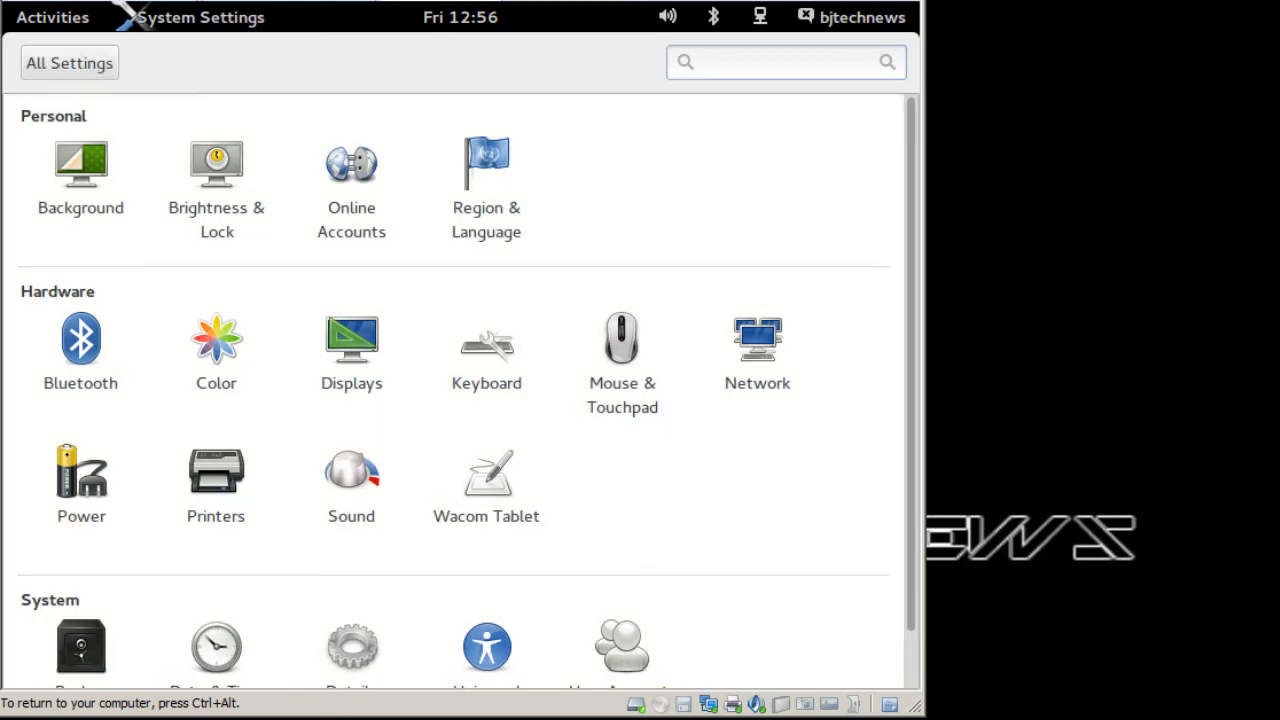
left_click(351, 350)
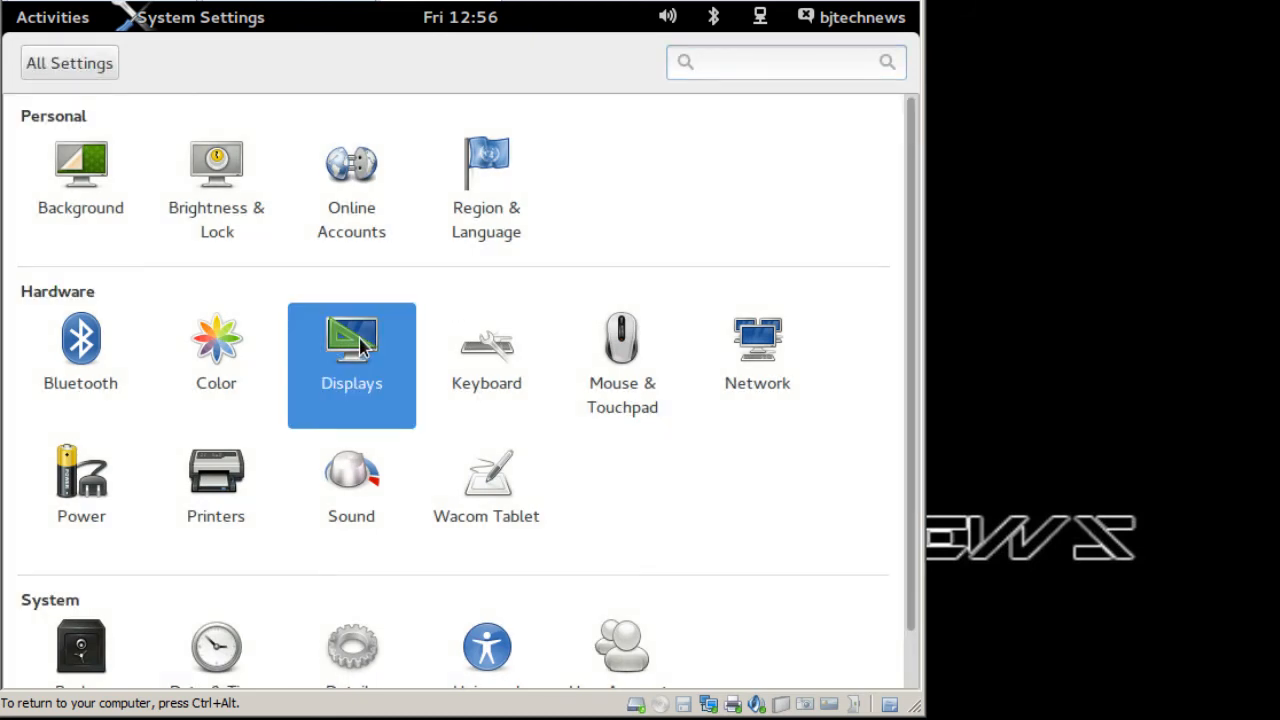
Step: Set the display to 1280 x 768 (16:10), keep the configuration and close Settings
left_click(351, 340)
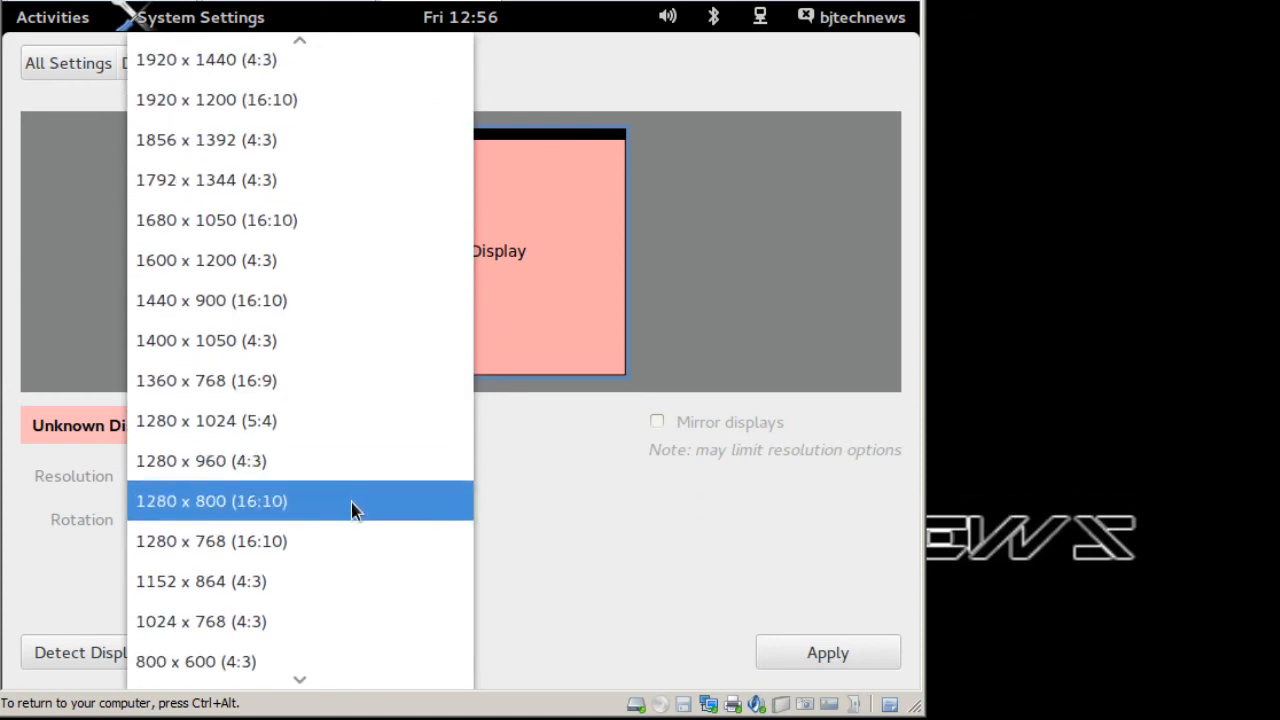
left_click(210, 541)
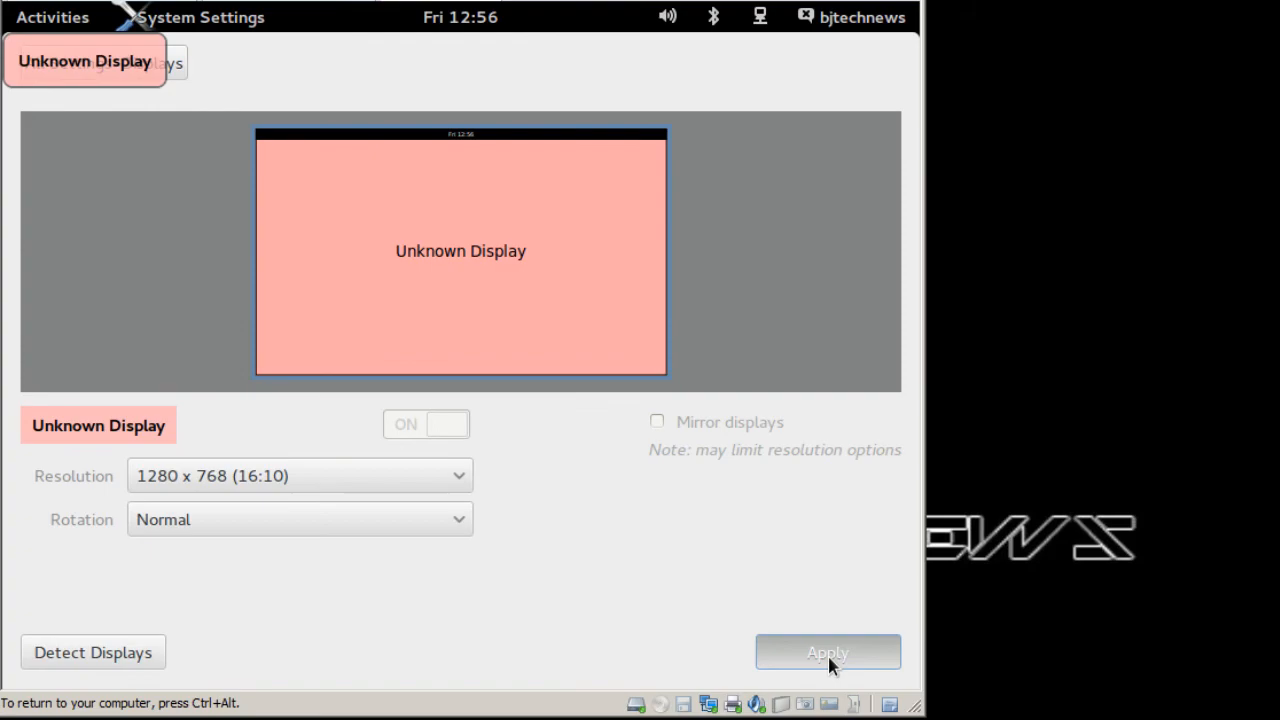
left_click(827, 652)
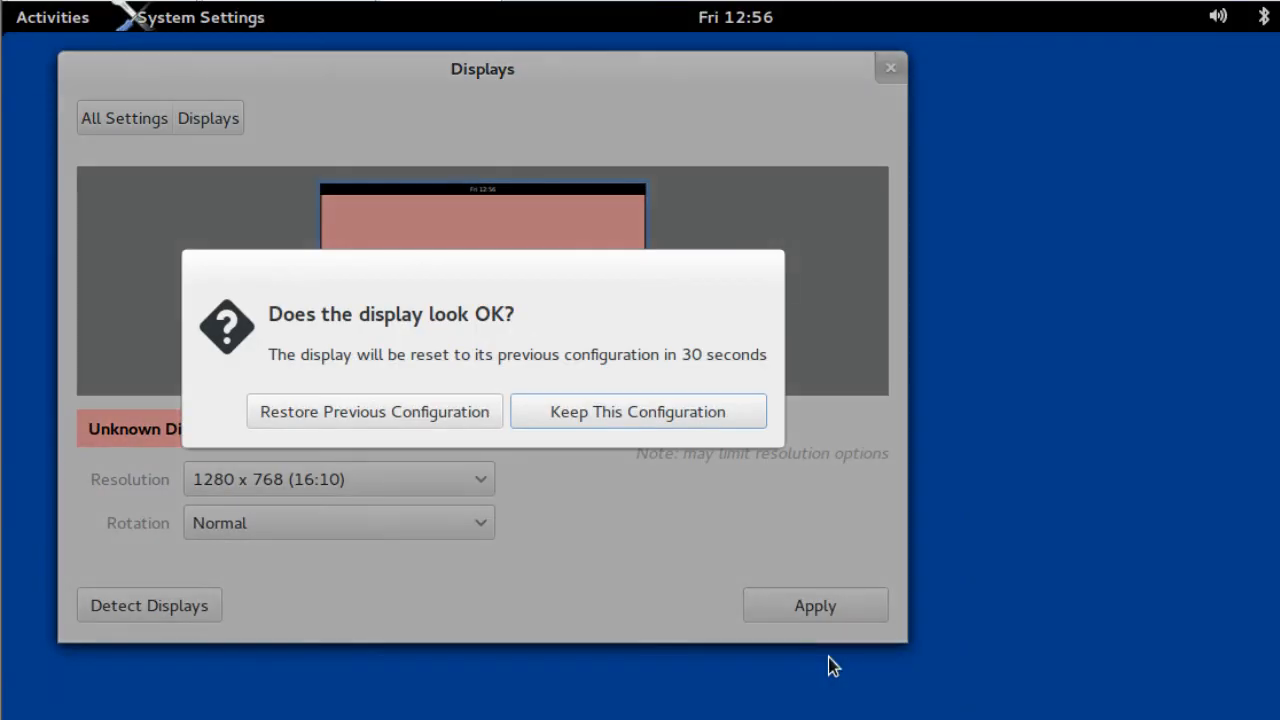
left_click(637, 411)
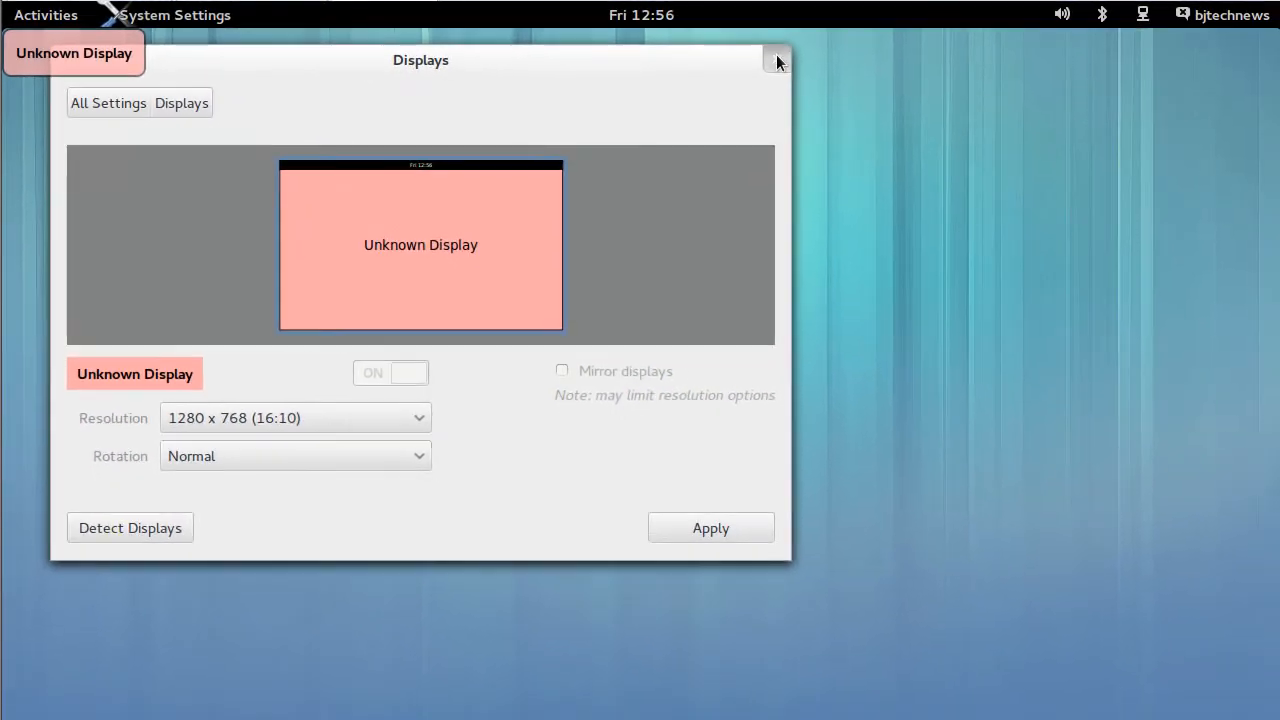
left_click(778, 60)
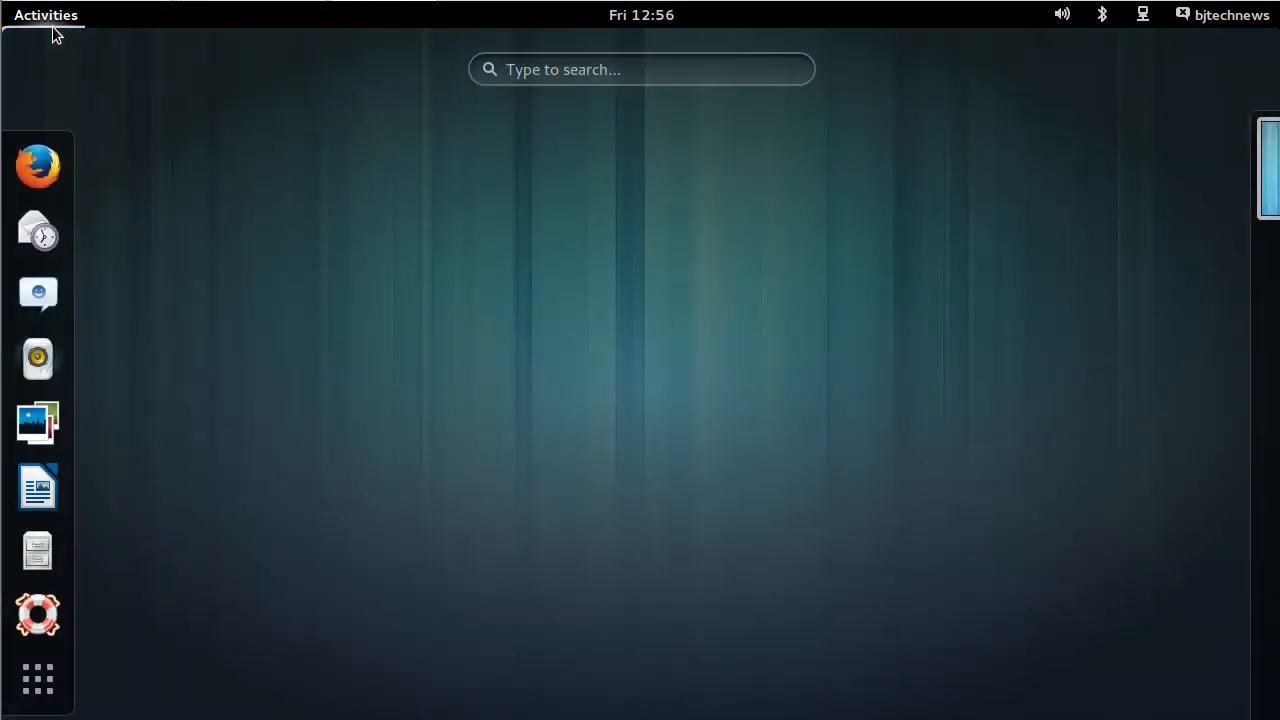
left_click(640, 69)
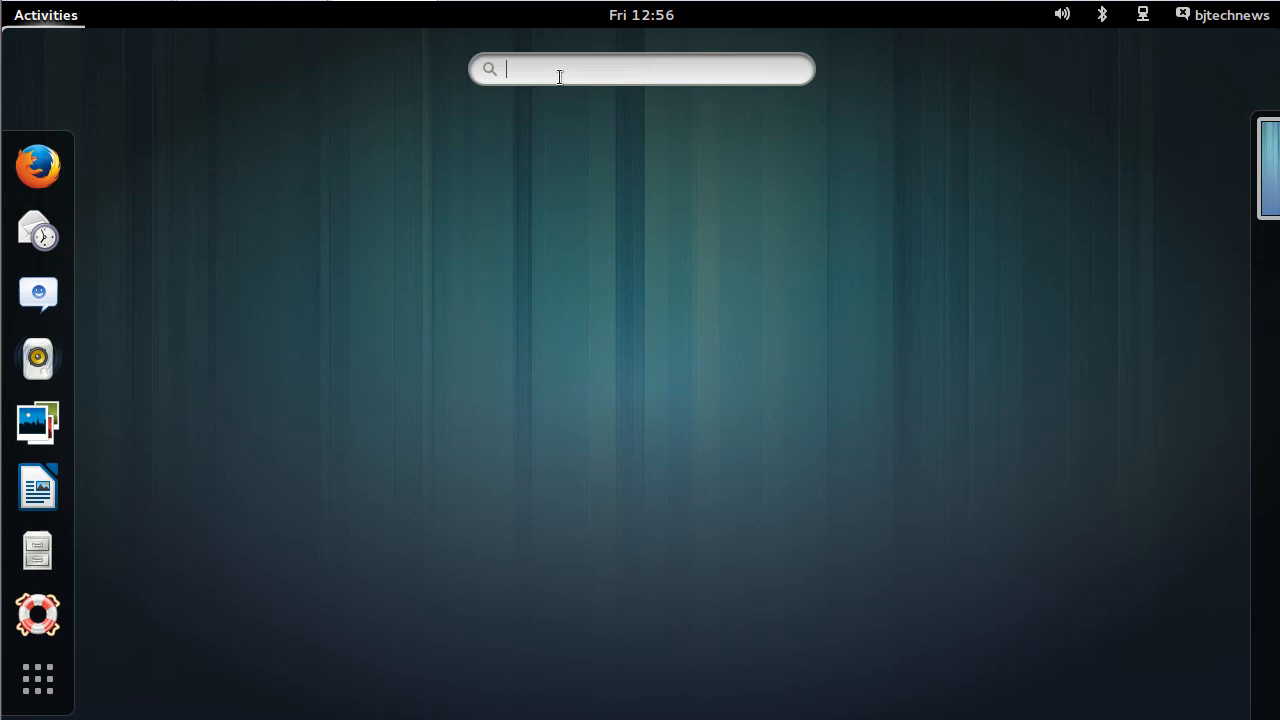
type("trm")
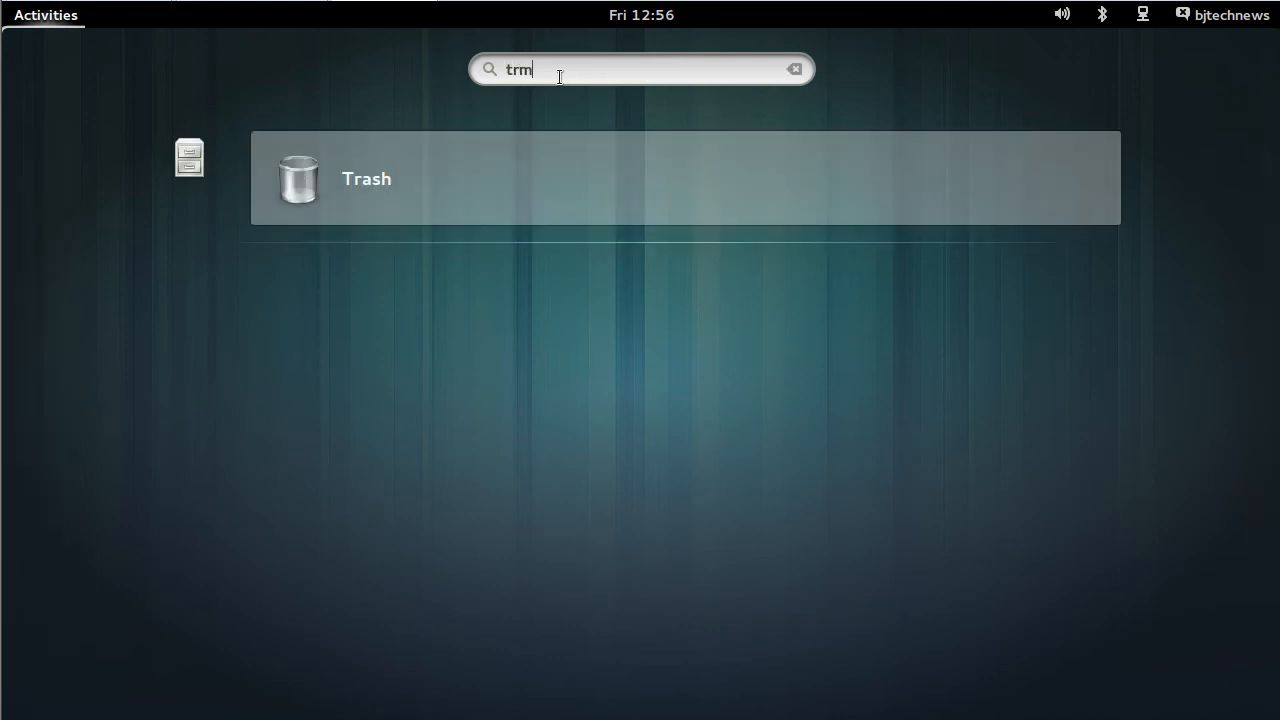
type("ter")
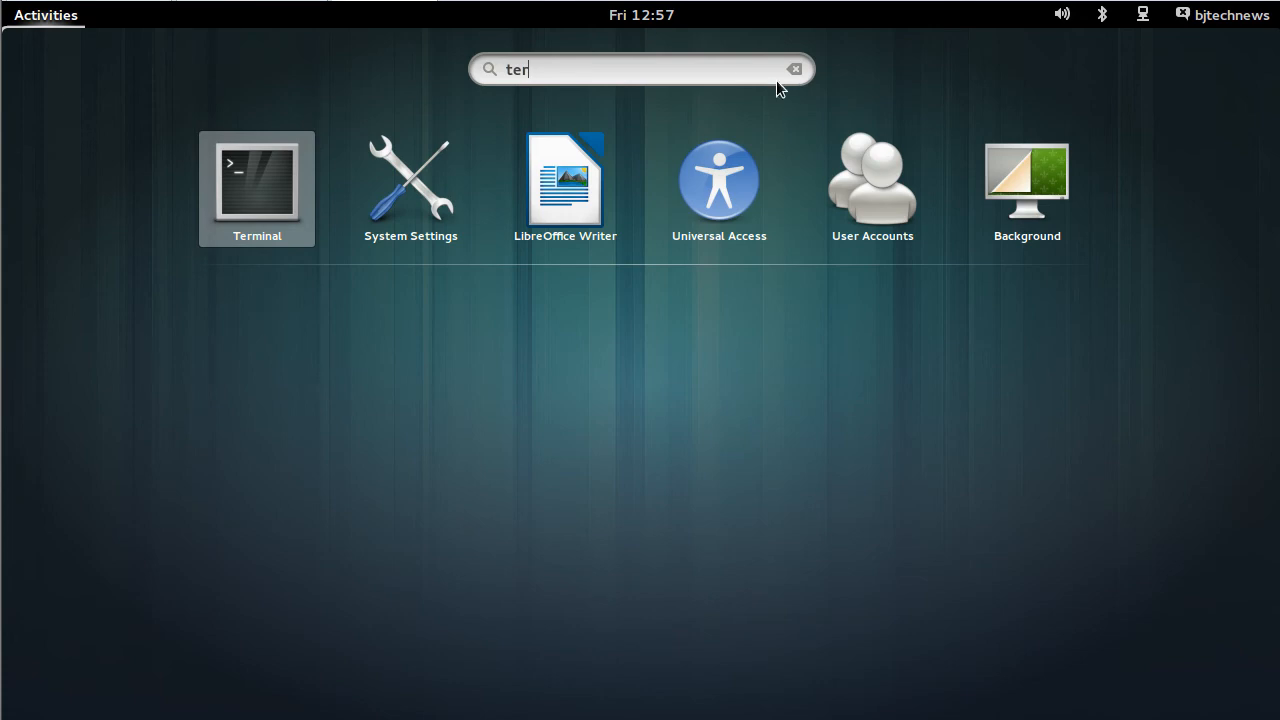
left_click(795, 69)
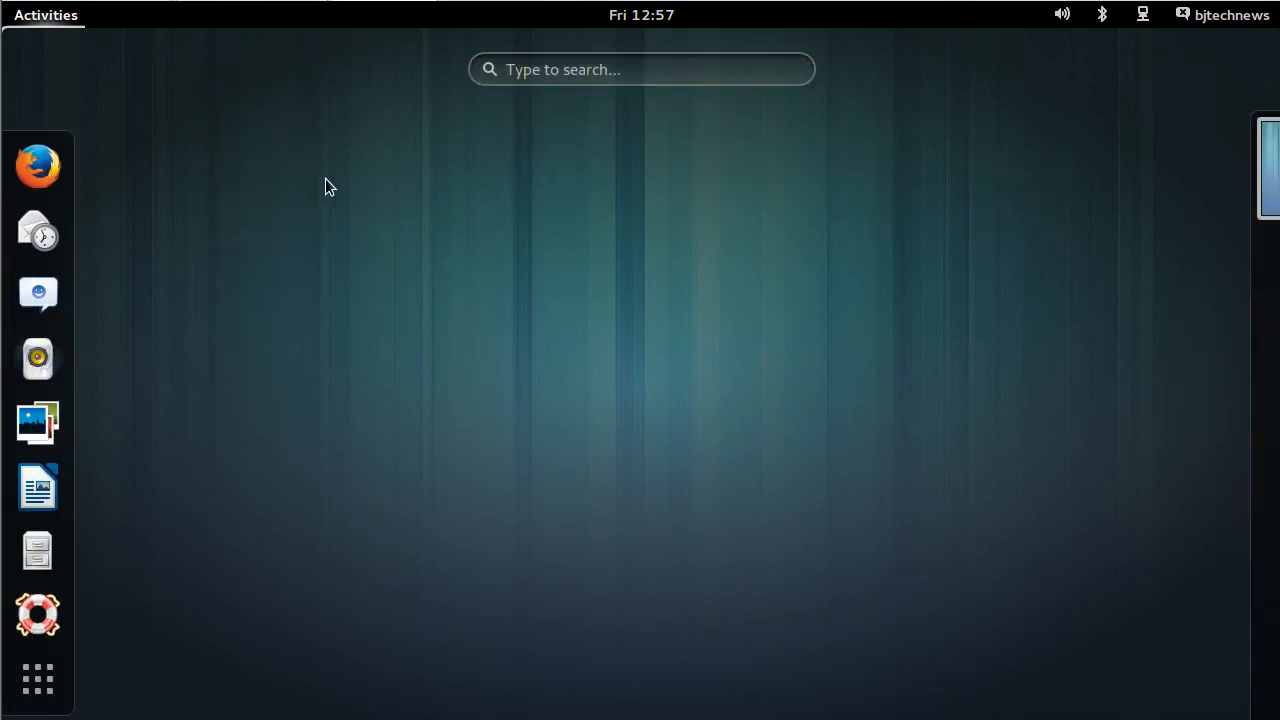
mouse_move(66, 25)
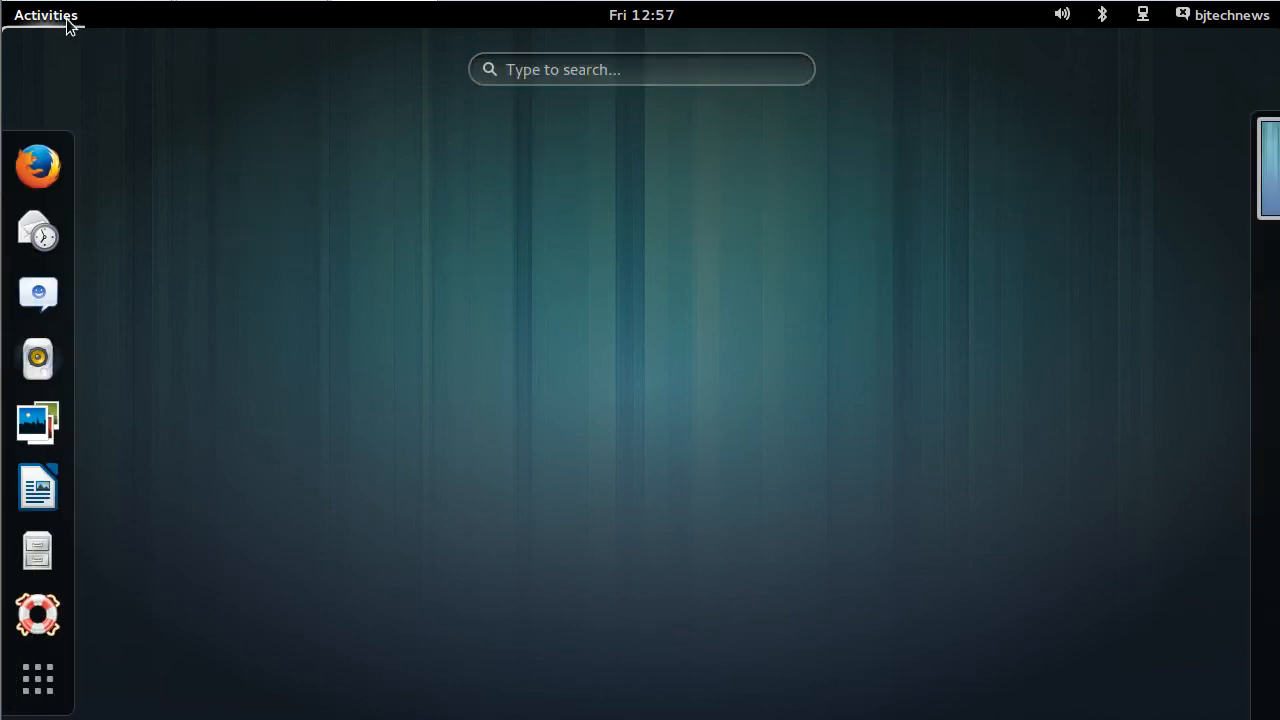
mouse_move(219, 318)
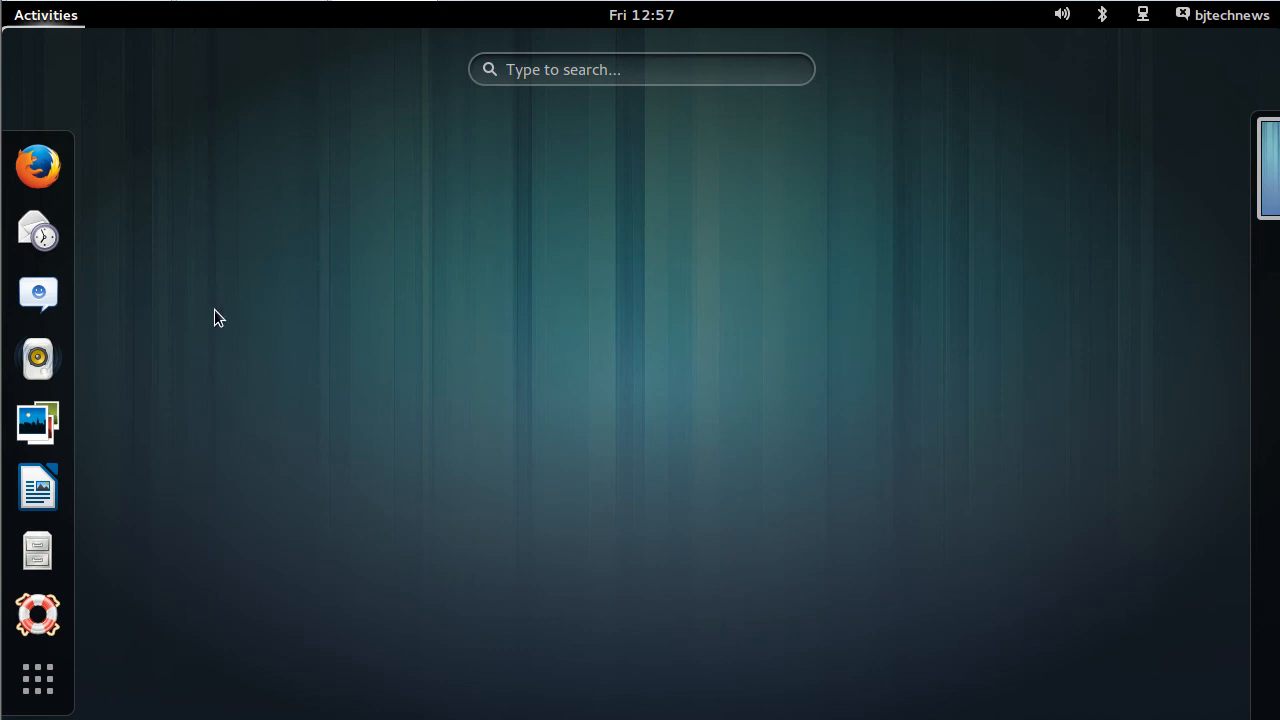
mouse_move(421, 440)
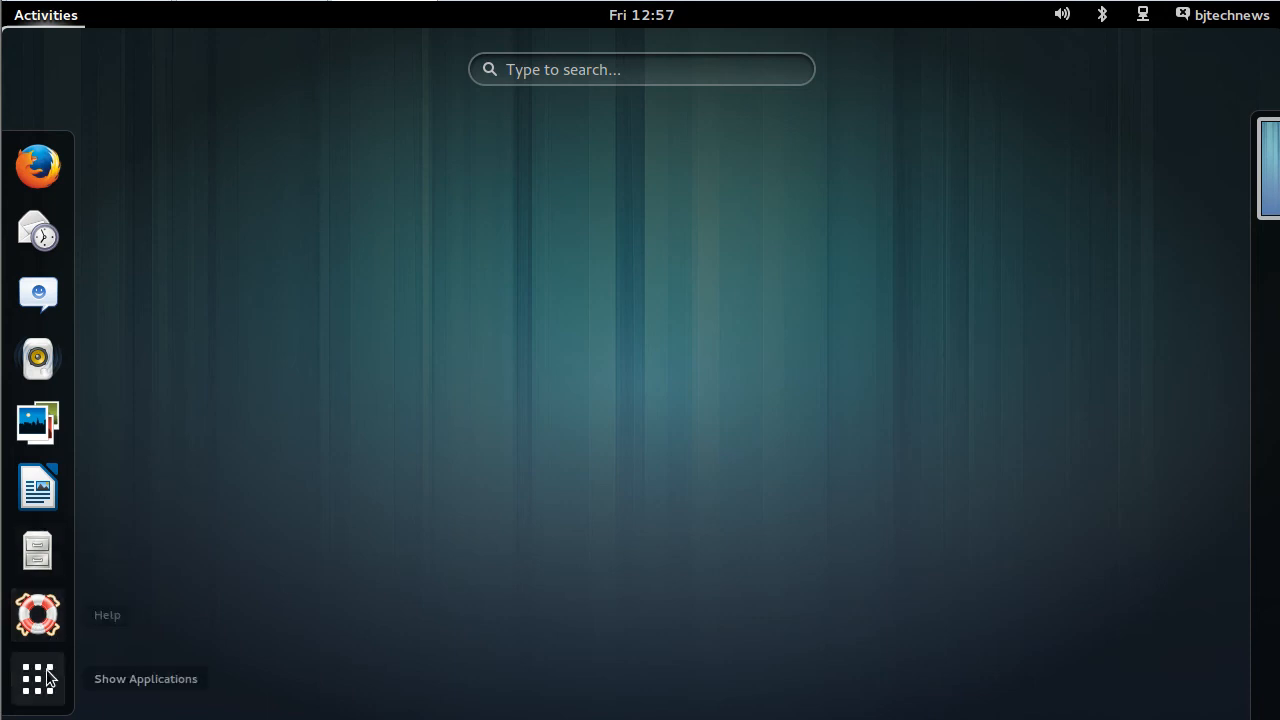
Step: Show all installed applications and scroll the grid from Solitaire down to Rhythmbox
left_click(38, 679)
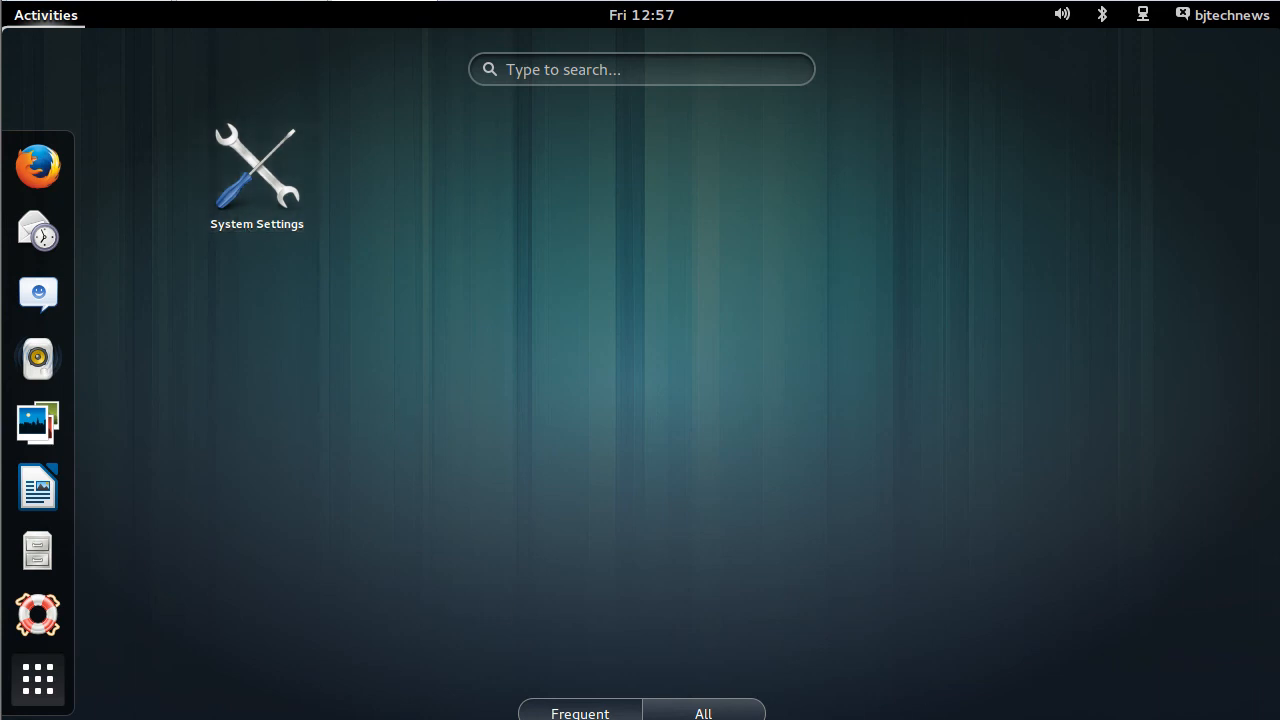
left_click(703, 713)
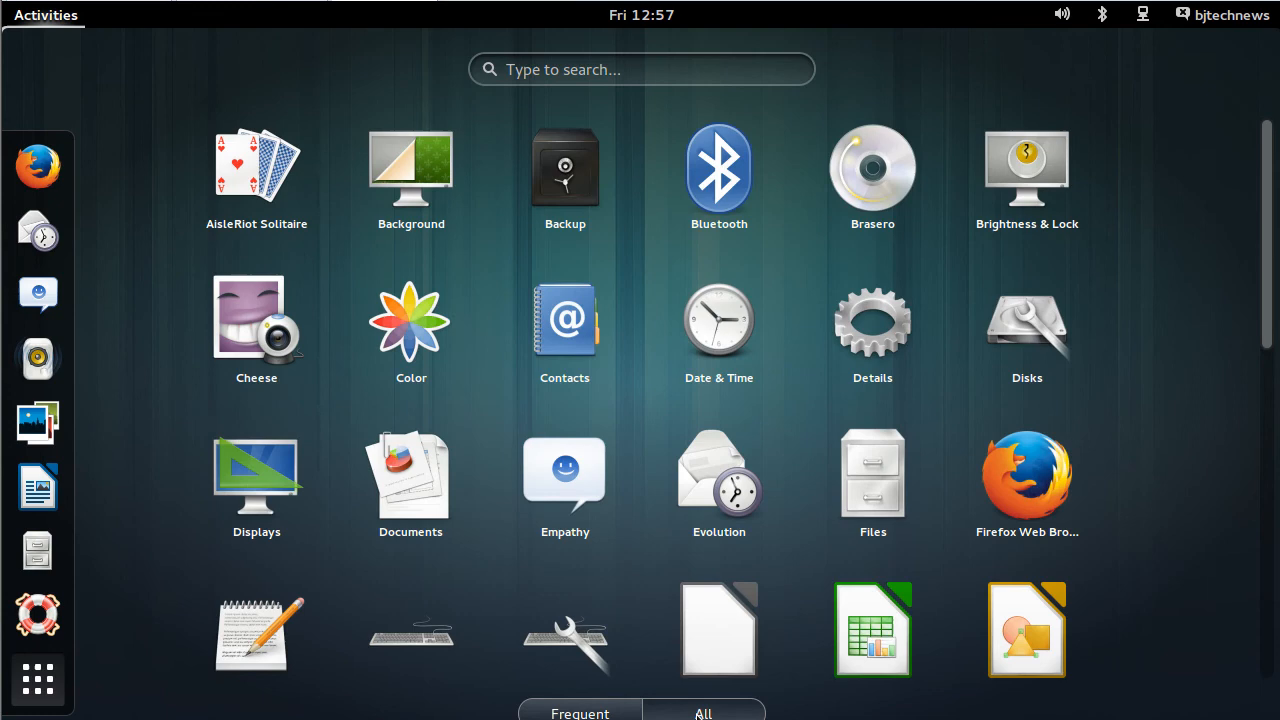
mouse_move(1270, 170)
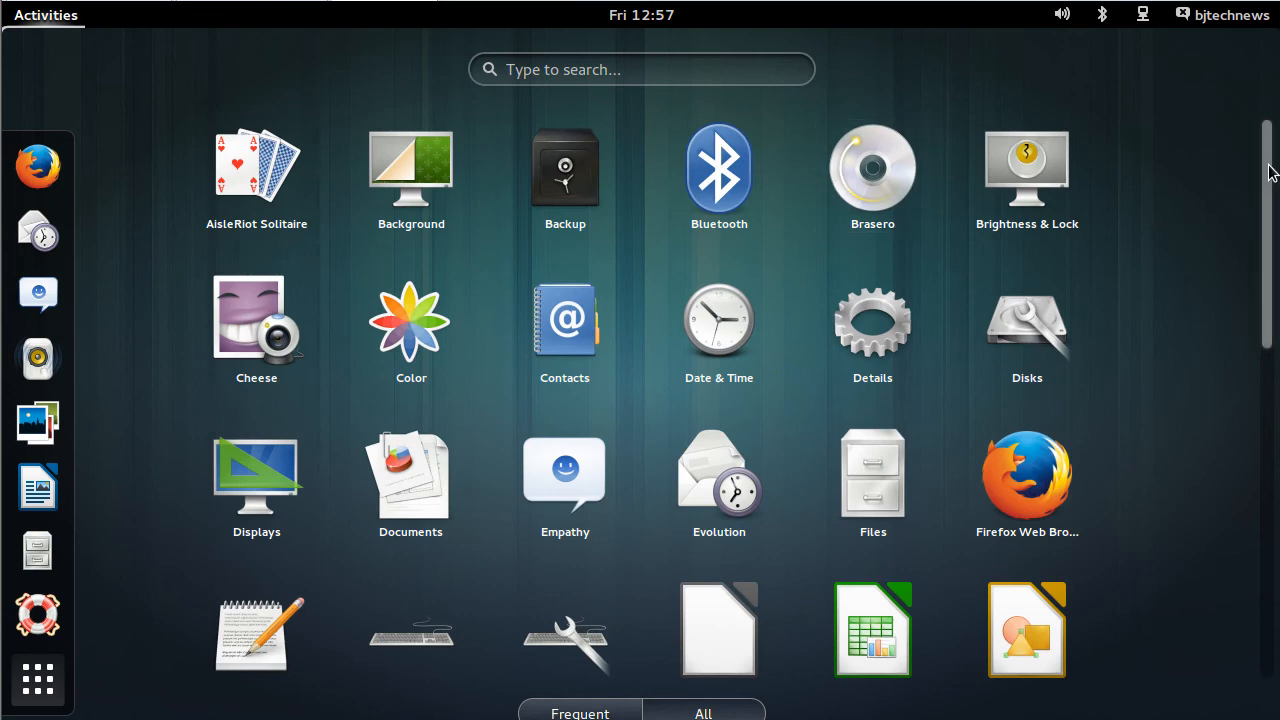
scroll("down", 3)
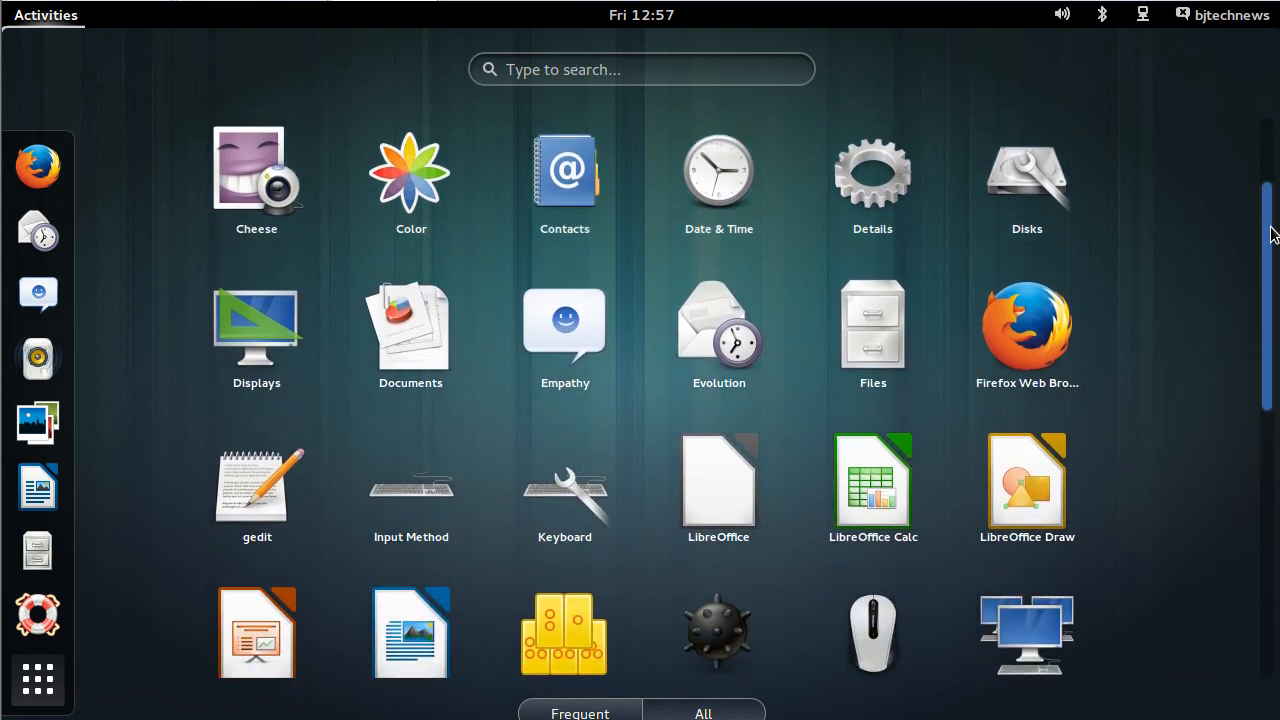
scroll("down", 3)
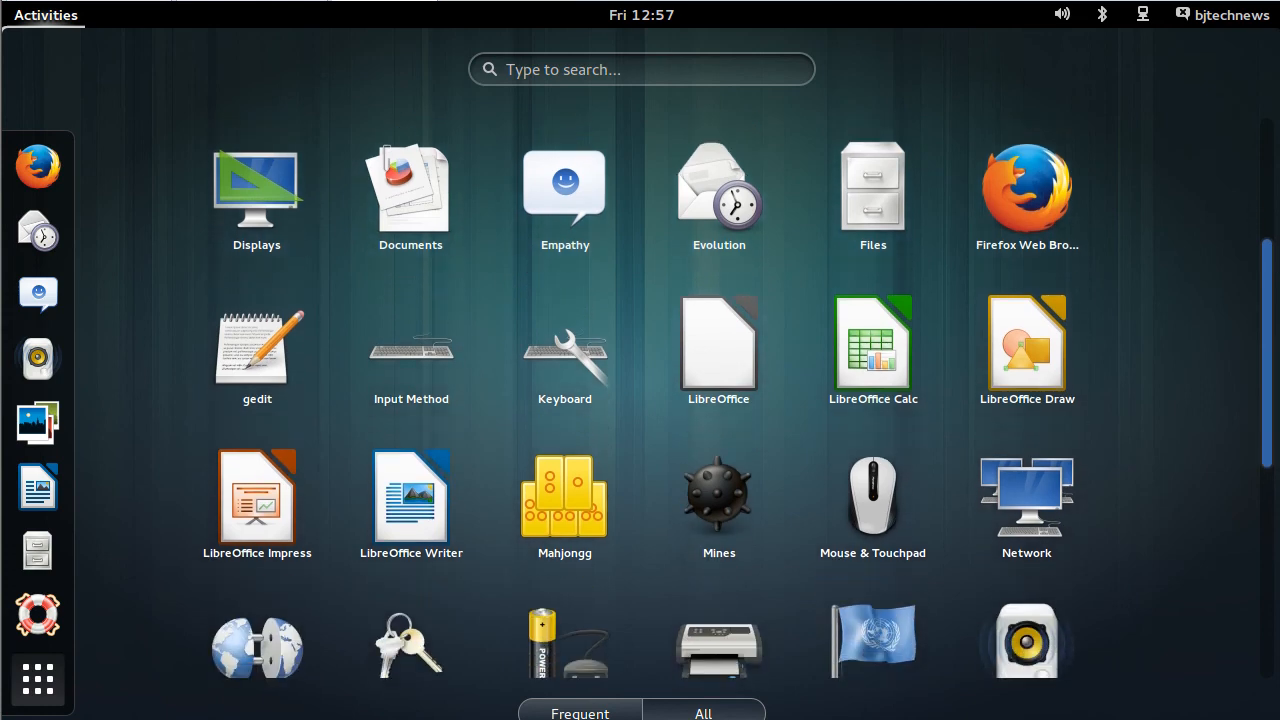
scroll("down", 3)
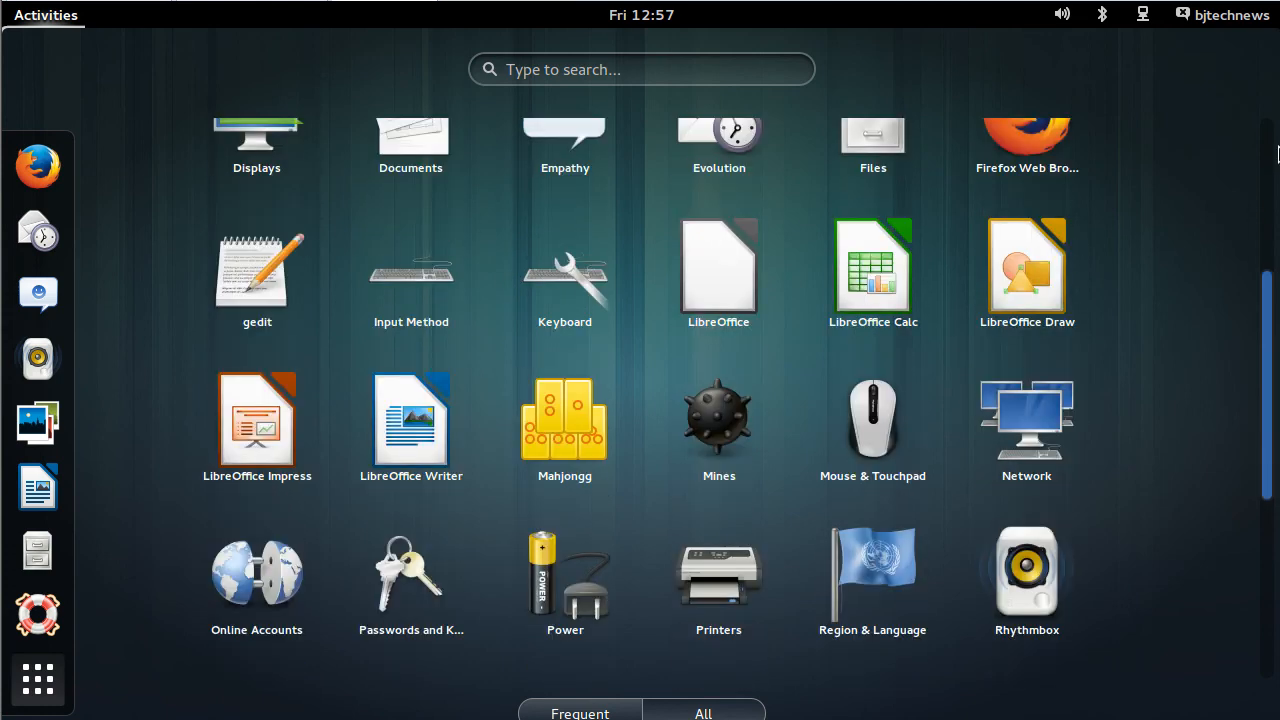